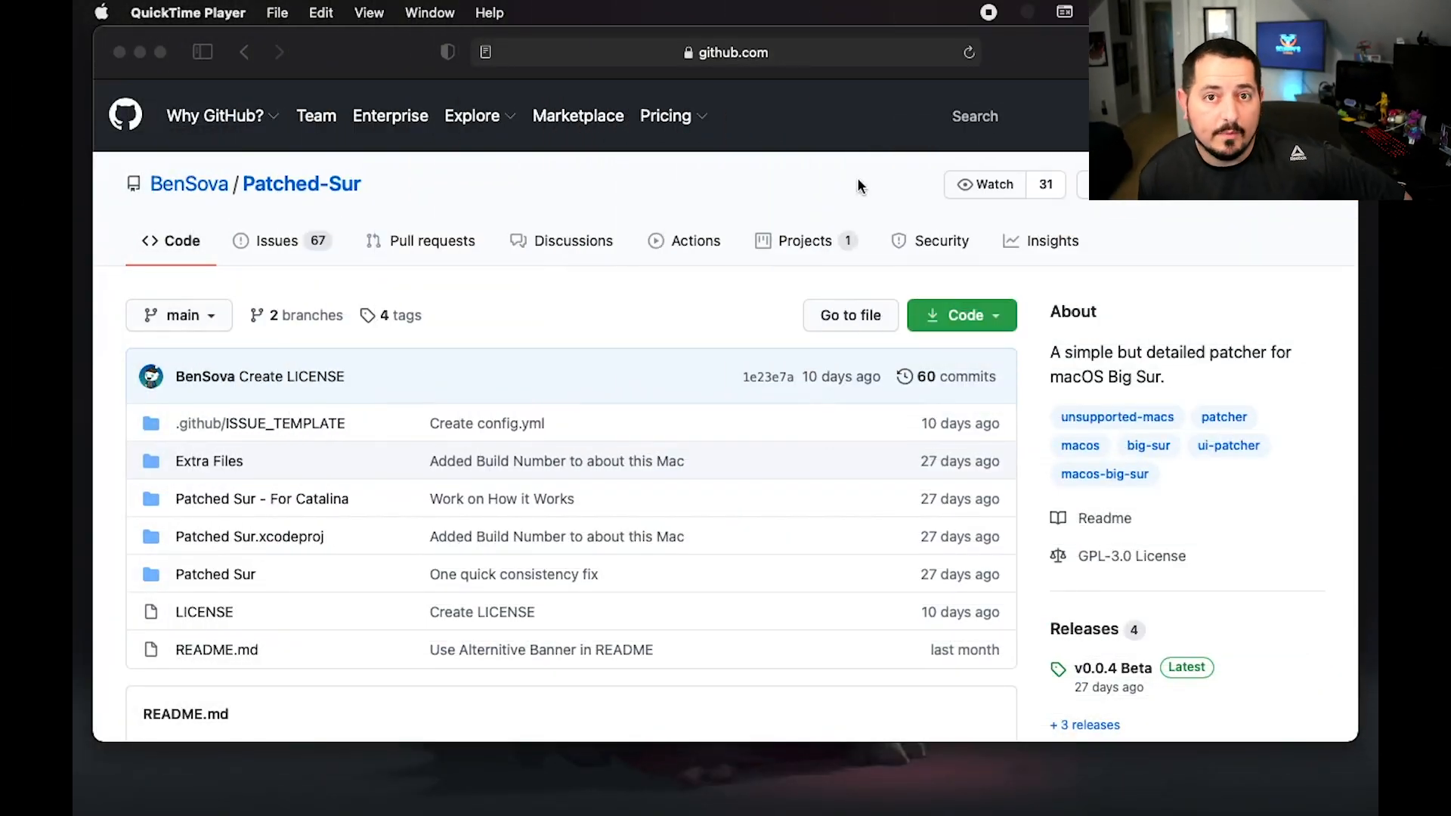
- Browse the Patched Sur repository and reach its v0.0.4 Beta release page
{"action": "left_click", "coordinate": [727, 51]}
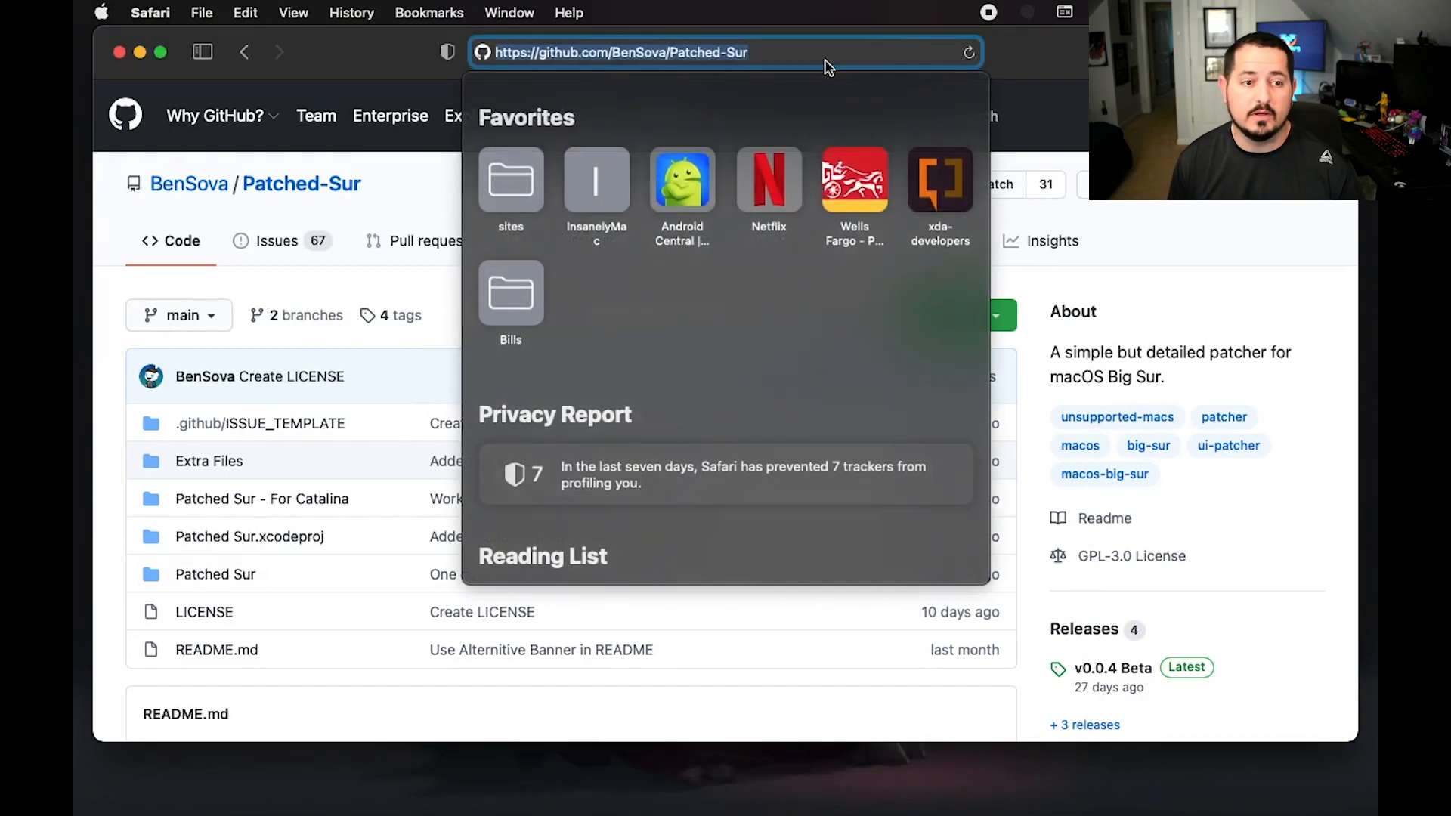
{"action": "mouse_move", "coordinate": [974, 47]}
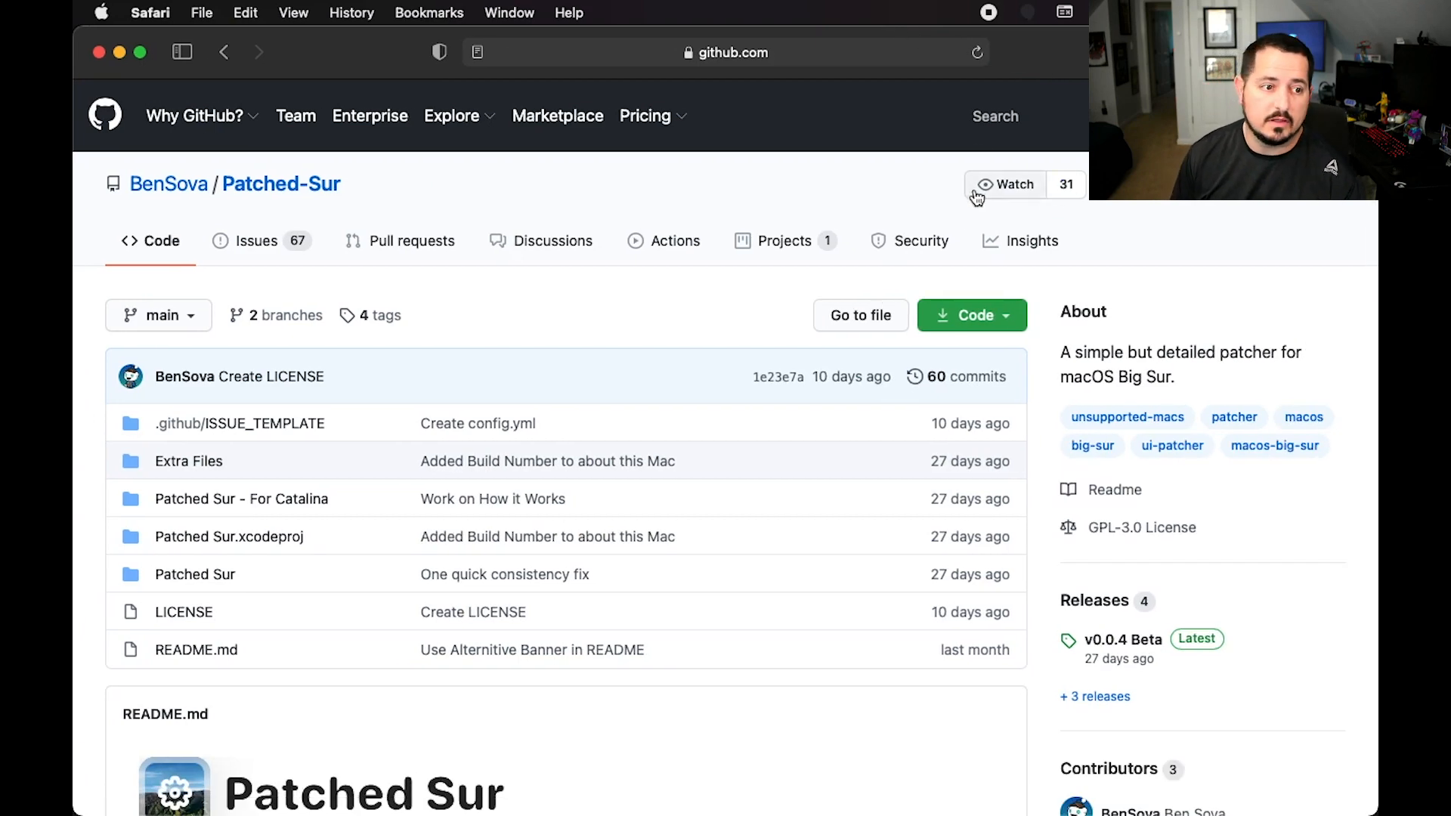
{"action": "scroll", "scroll_direction": "down", "scroll_amount": 3}
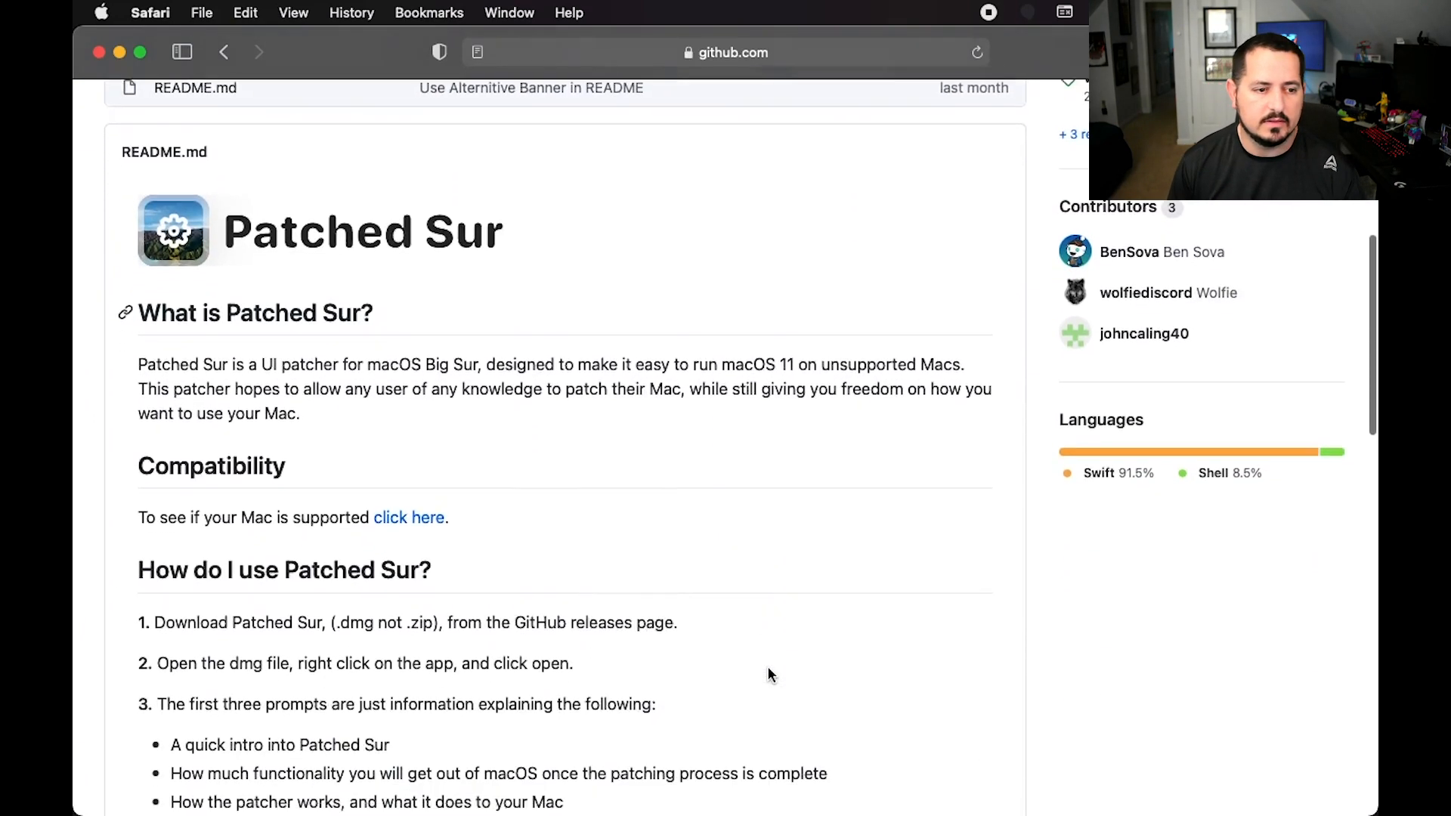
{"action": "scroll", "scroll_direction": "down", "scroll_amount": 3}
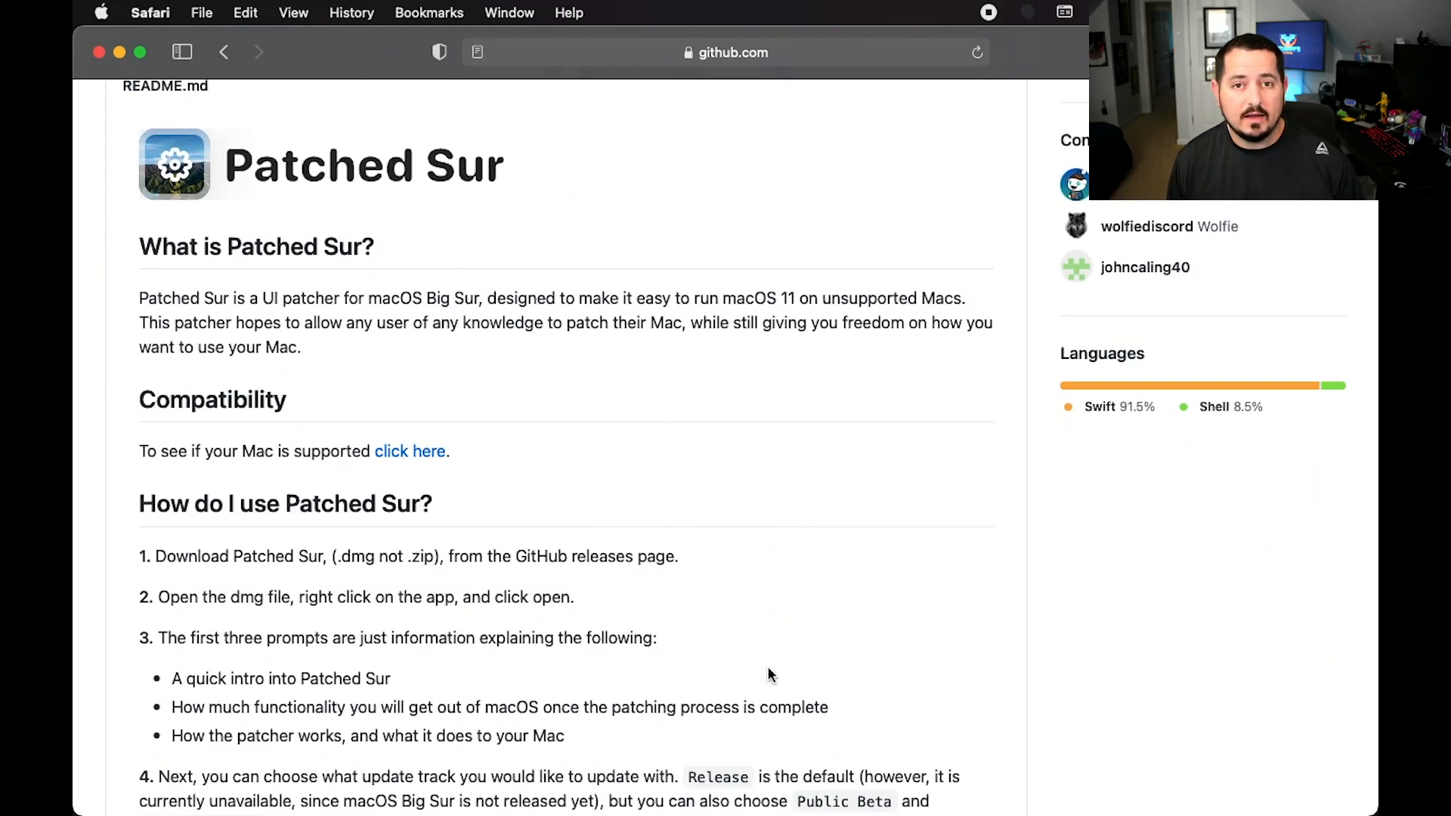
{"action": "scroll", "scroll_direction": "up", "scroll_amount": 3}
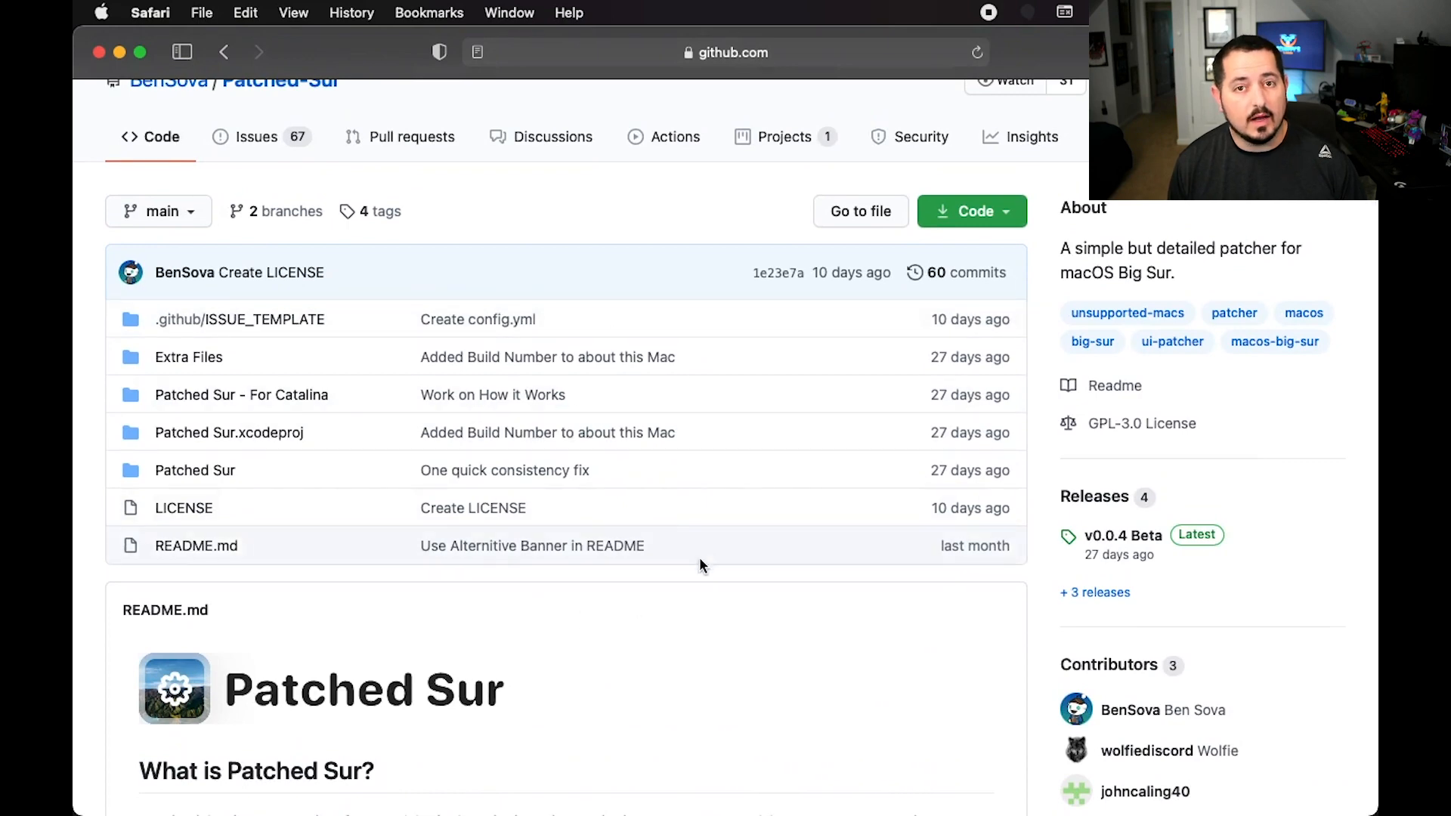
{"action": "scroll", "scroll_direction": "up", "scroll_amount": 3}
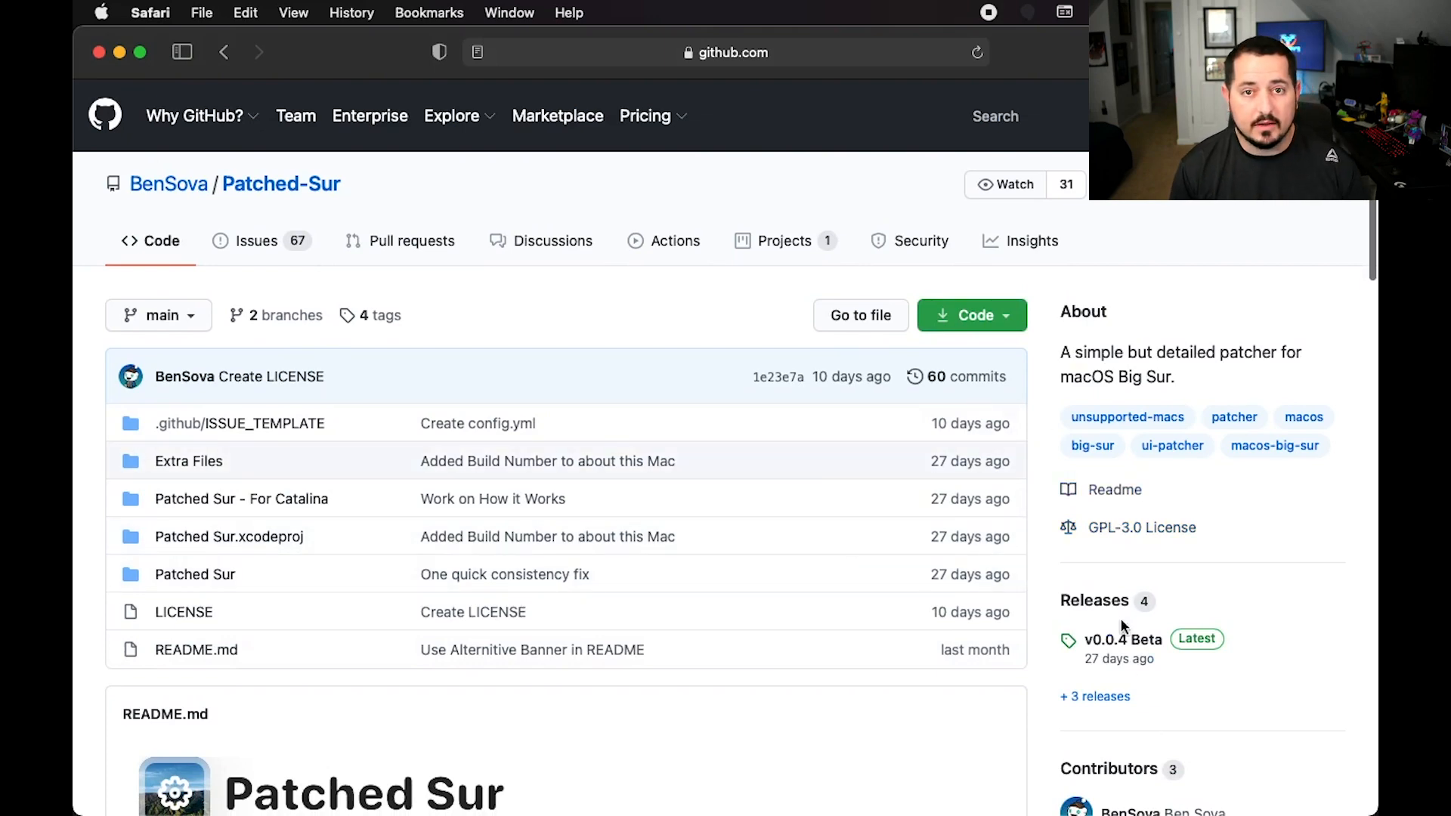
{"action": "left_click", "coordinate": [1120, 639]}
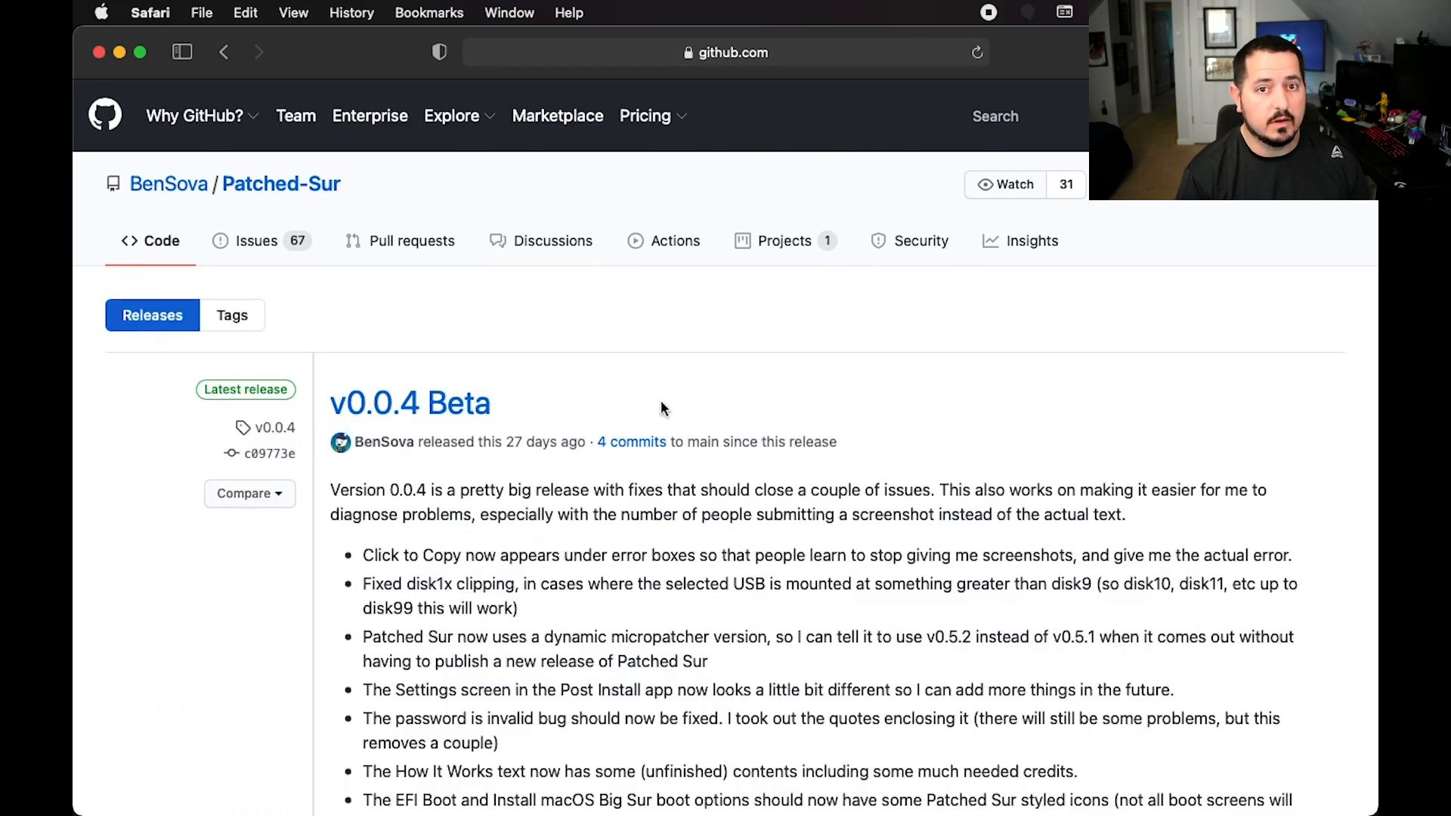
{"action": "mouse_move", "coordinate": [409, 402]}
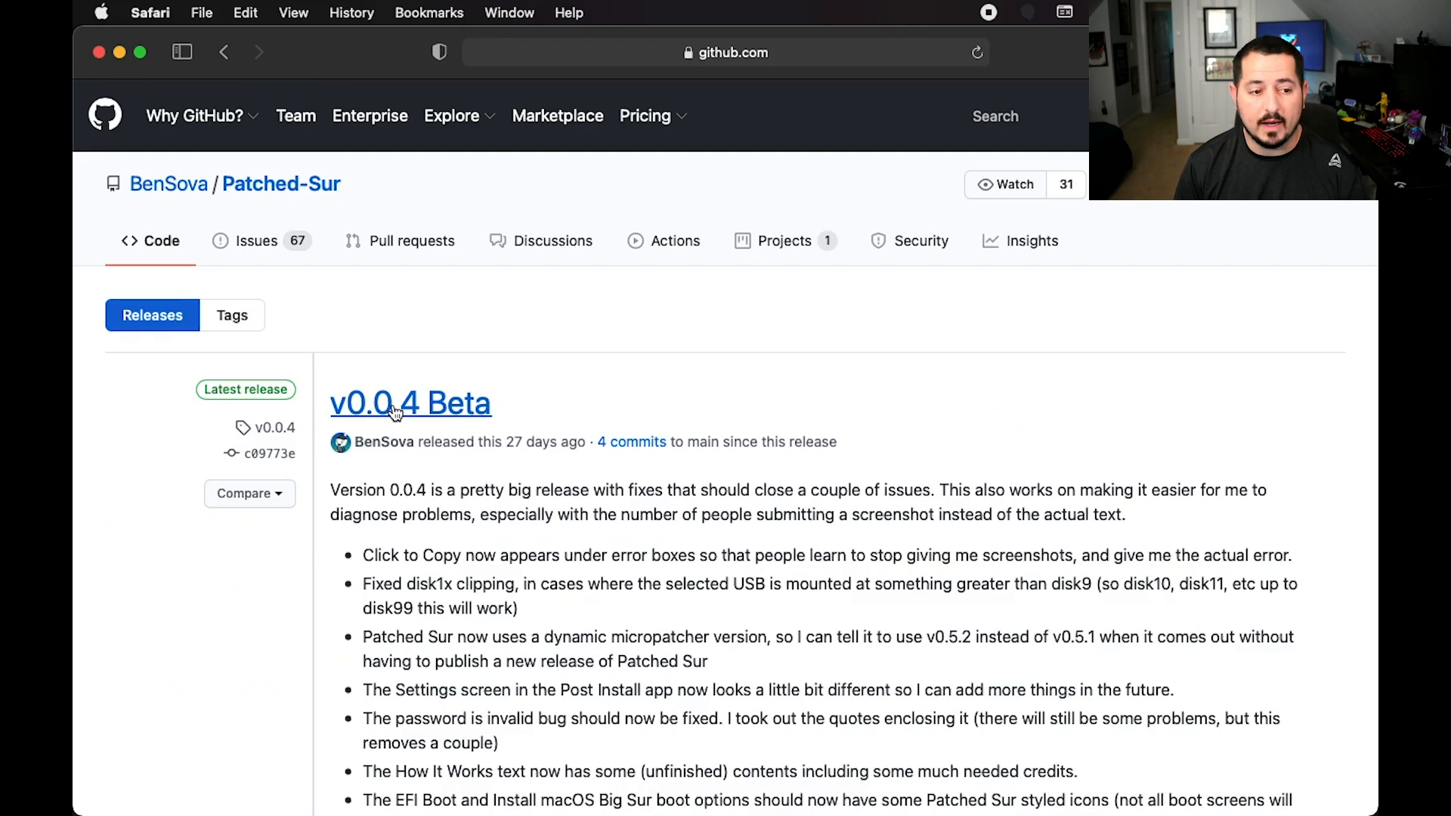
{"action": "left_click", "coordinate": [727, 52]}
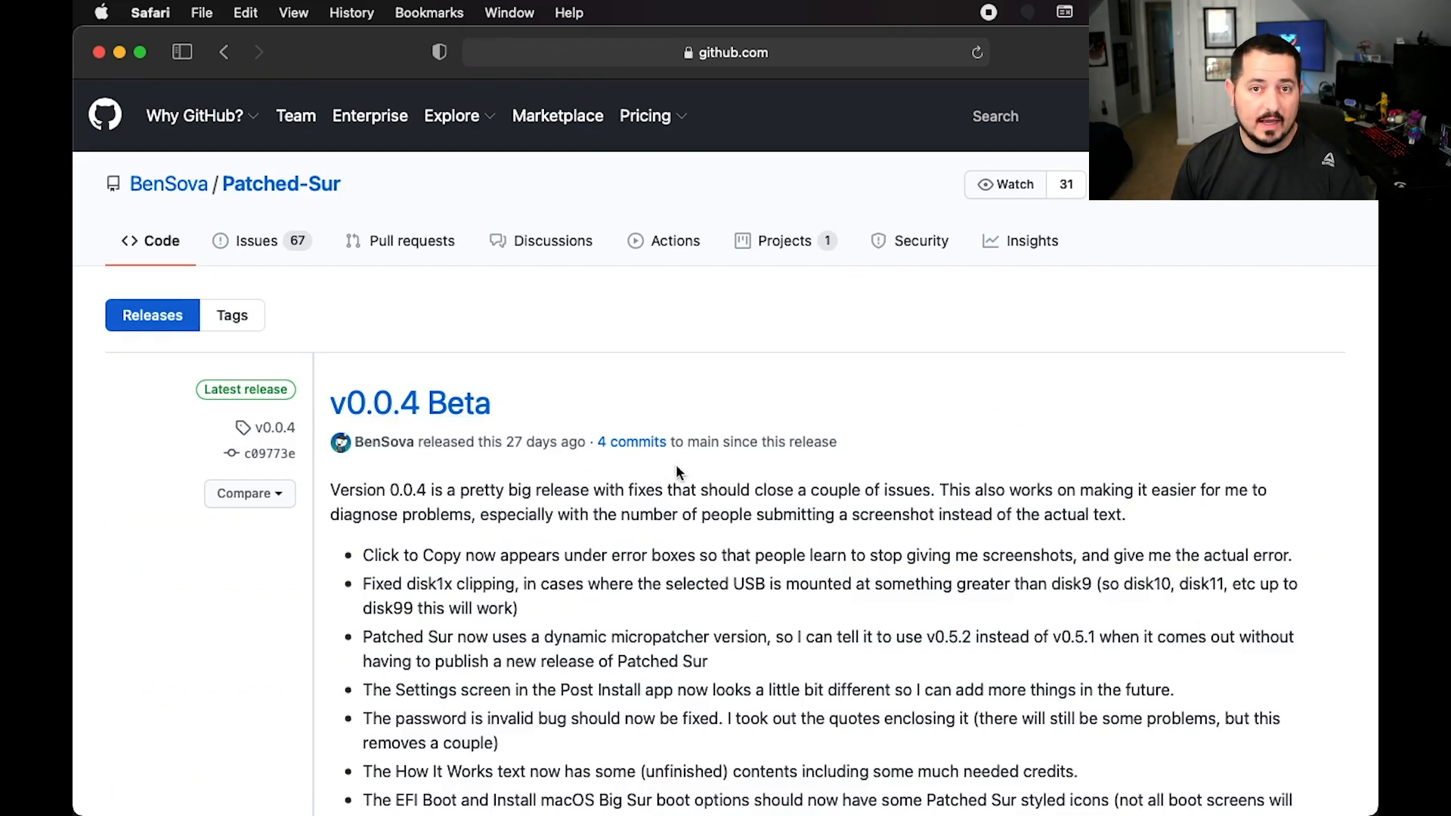
- Start downloading the Patched-Sur.dmg asset from the release's Assets list
{"action": "scroll", "scroll_direction": "down", "scroll_amount": 3}
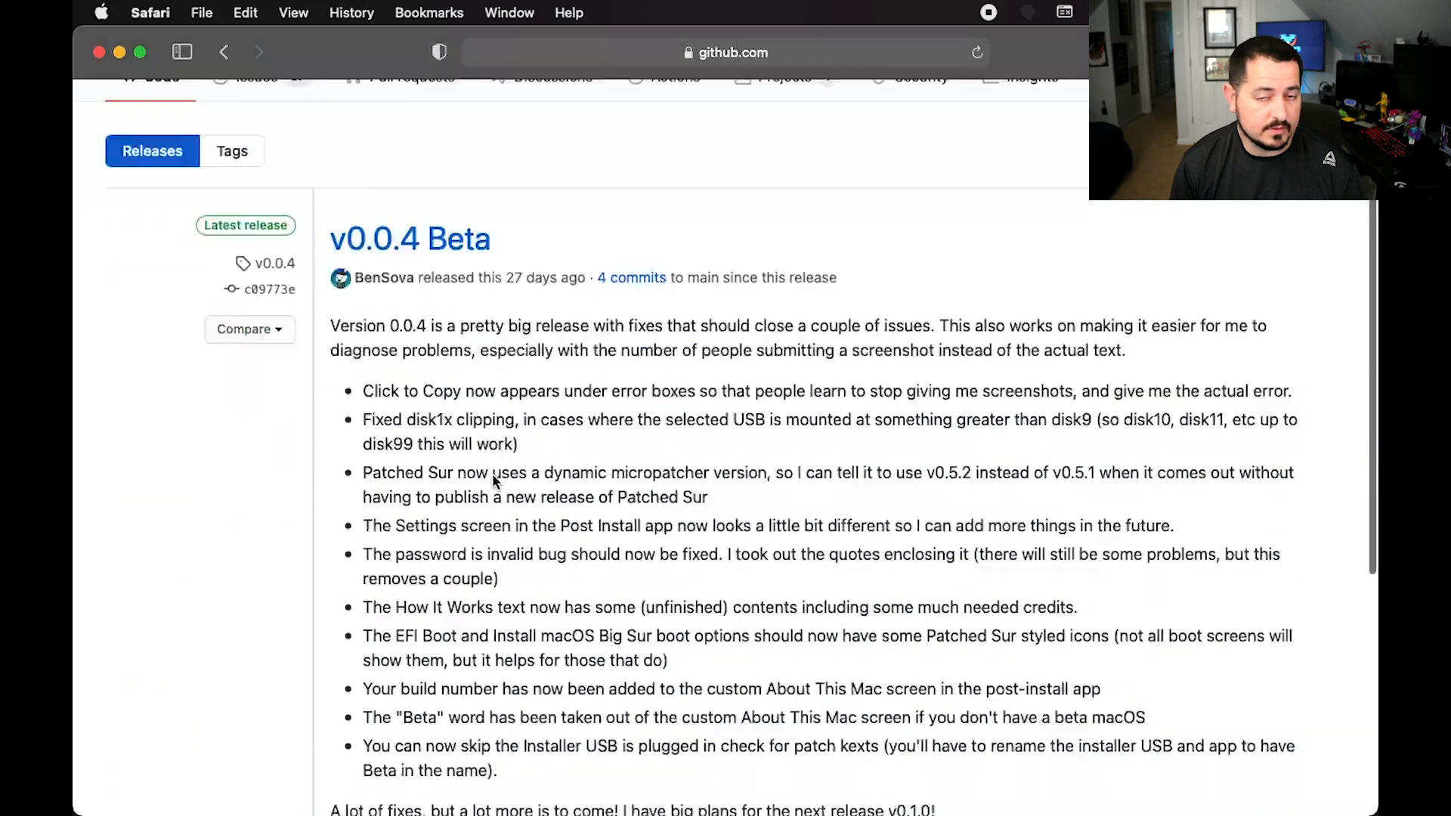
{"action": "left_click", "coordinate": [423, 679]}
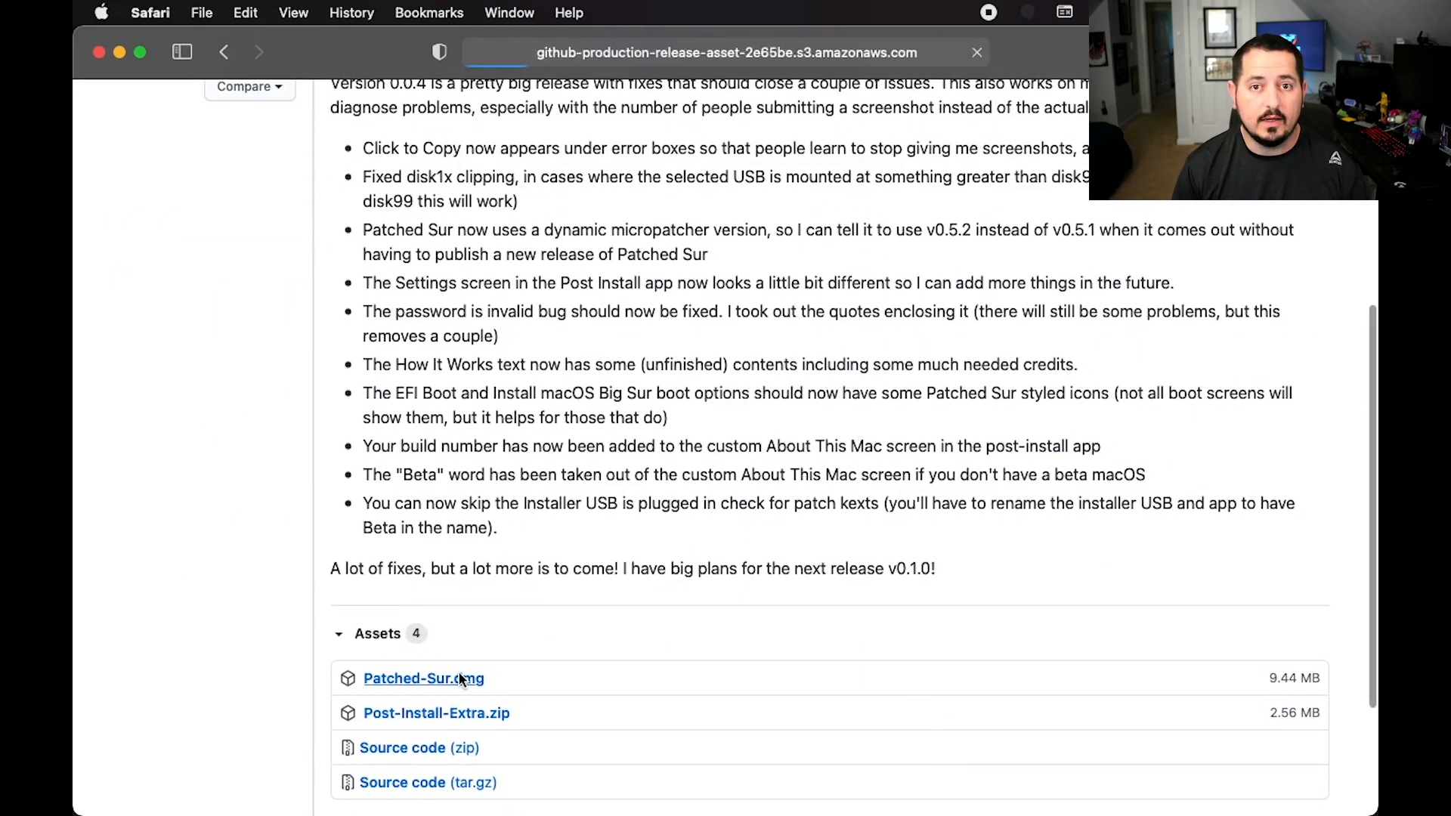
{"action": "left_click", "coordinate": [422, 679]}
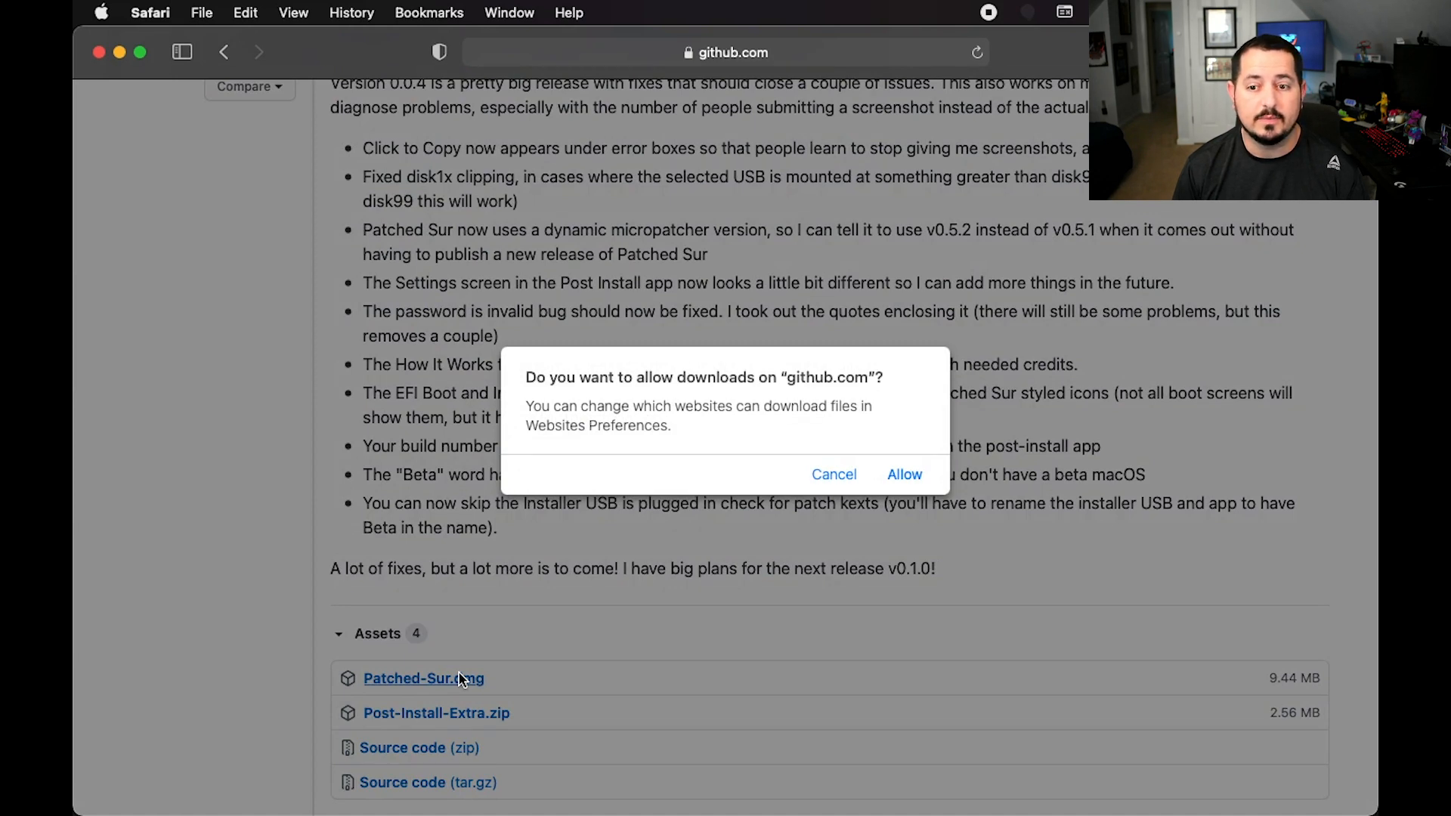
{"action": "mouse_move", "coordinate": [984, 479]}
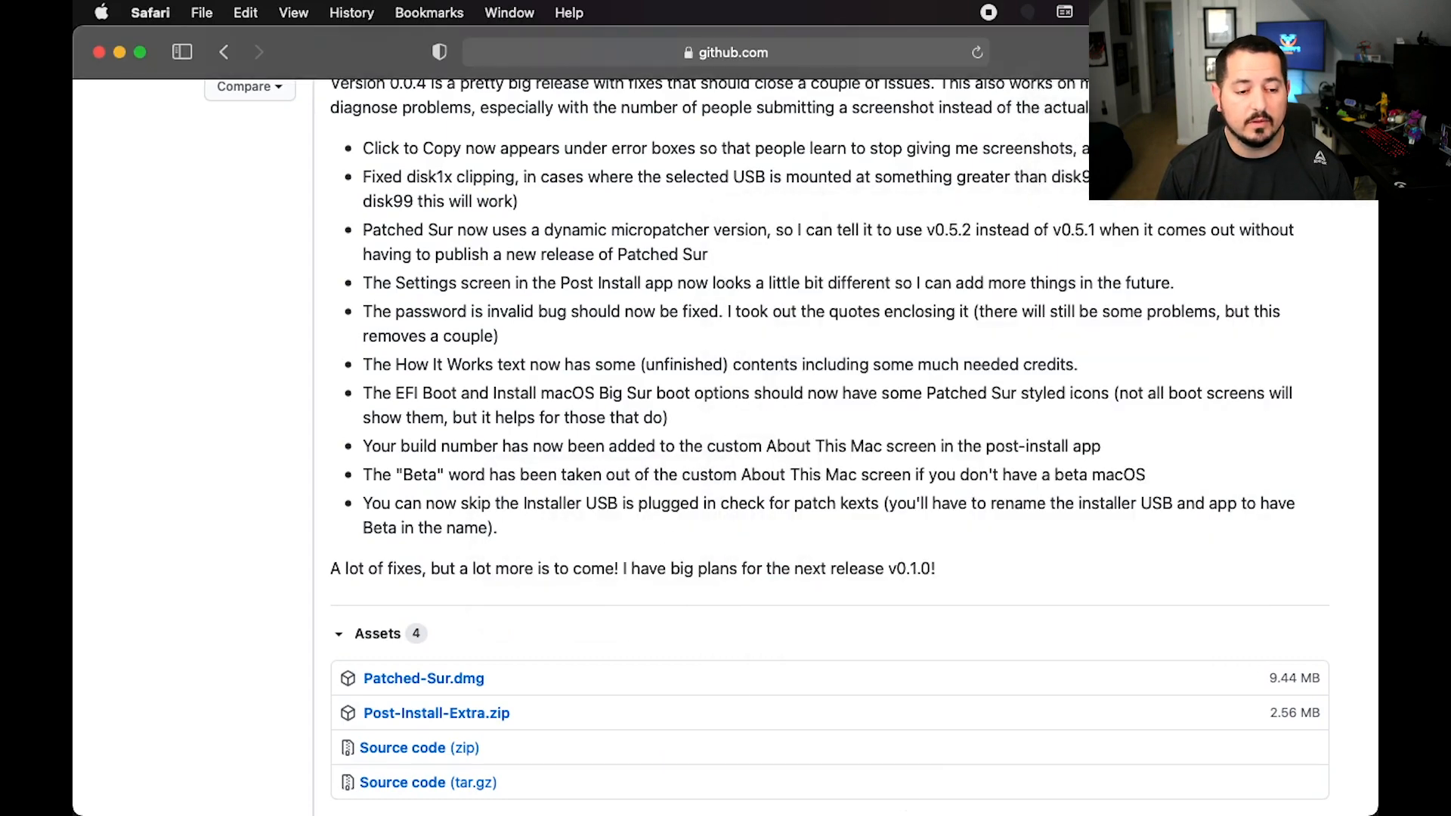
{"action": "mouse_move", "coordinate": [1046, 764]}
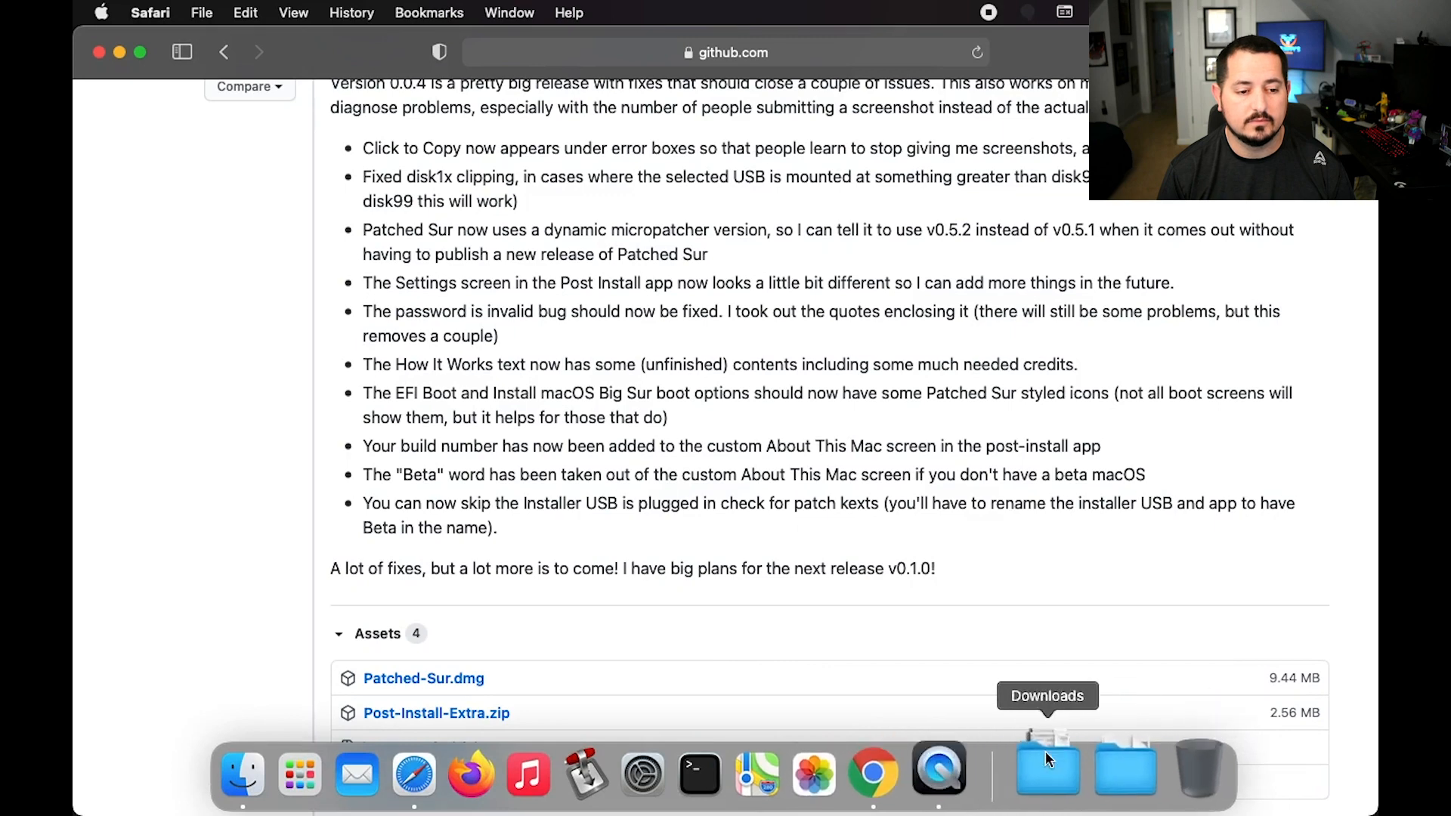
{"action": "mouse_move", "coordinate": [517, 786]}
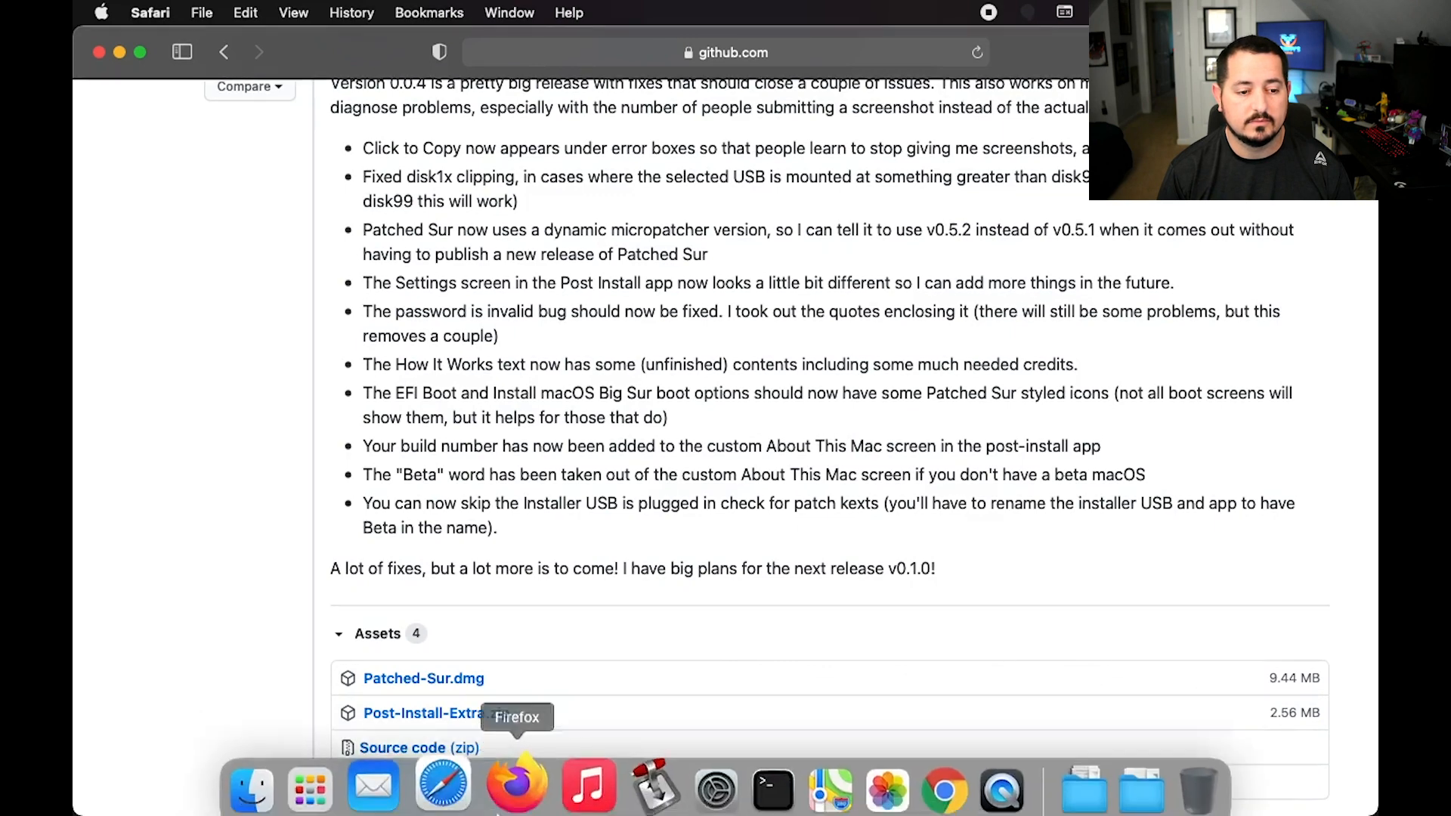
{"action": "mouse_move", "coordinate": [885, 731]}
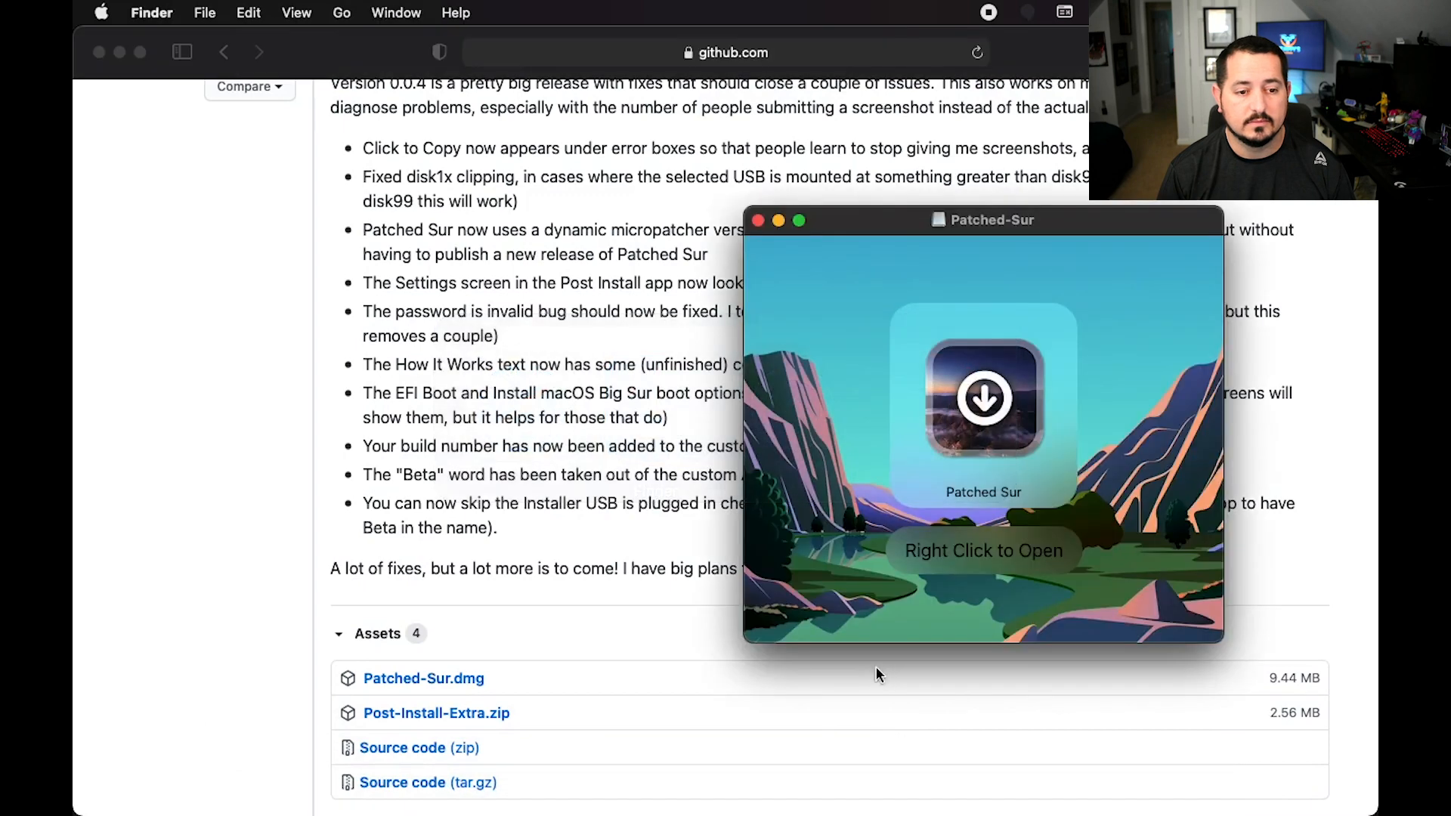
- Launch the Patched Sur app from the mounted dmg past the unverified-developer warning
{"action": "right_click", "coordinate": [984, 397]}
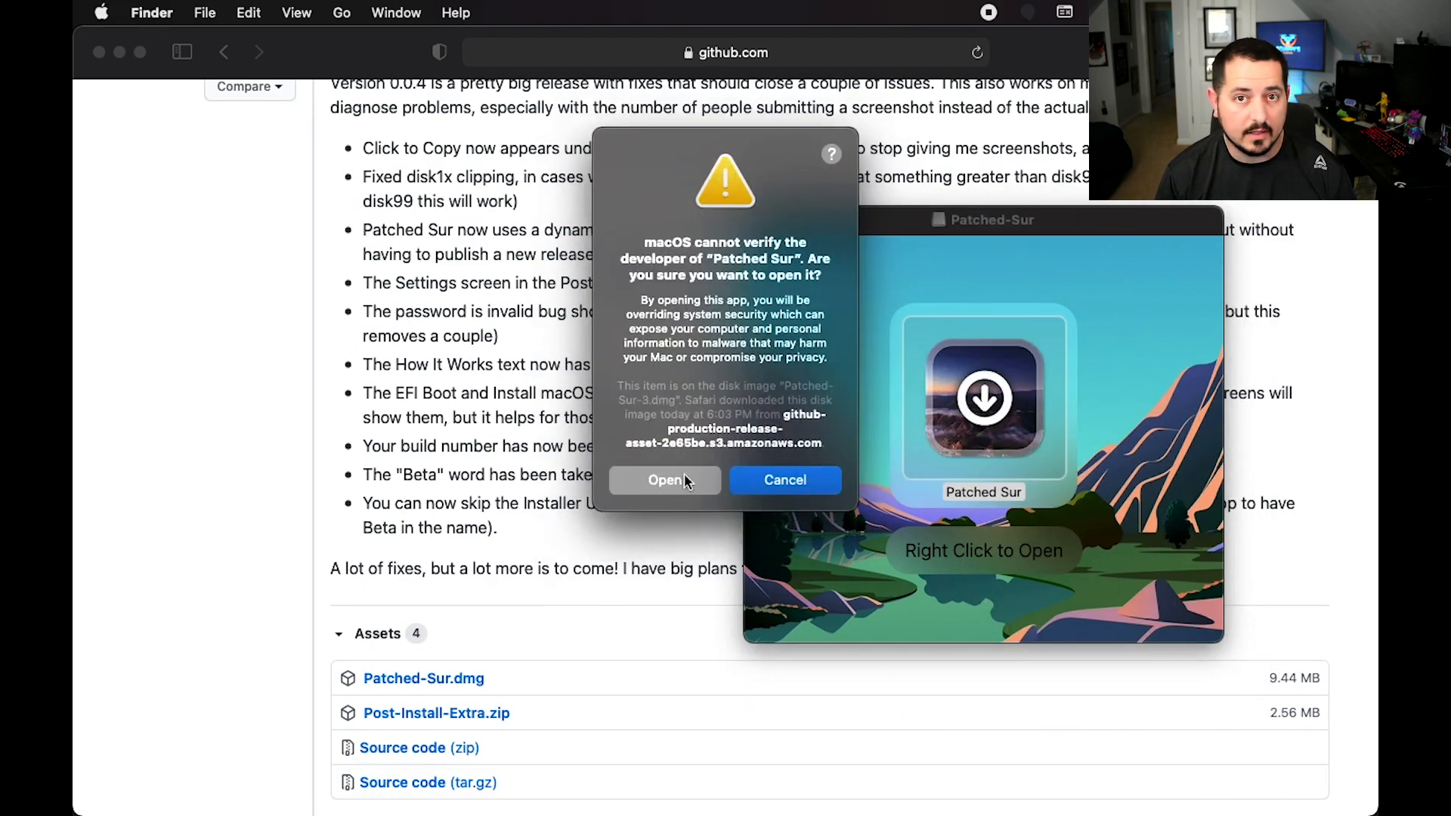
{"action": "left_click", "coordinate": [663, 479]}
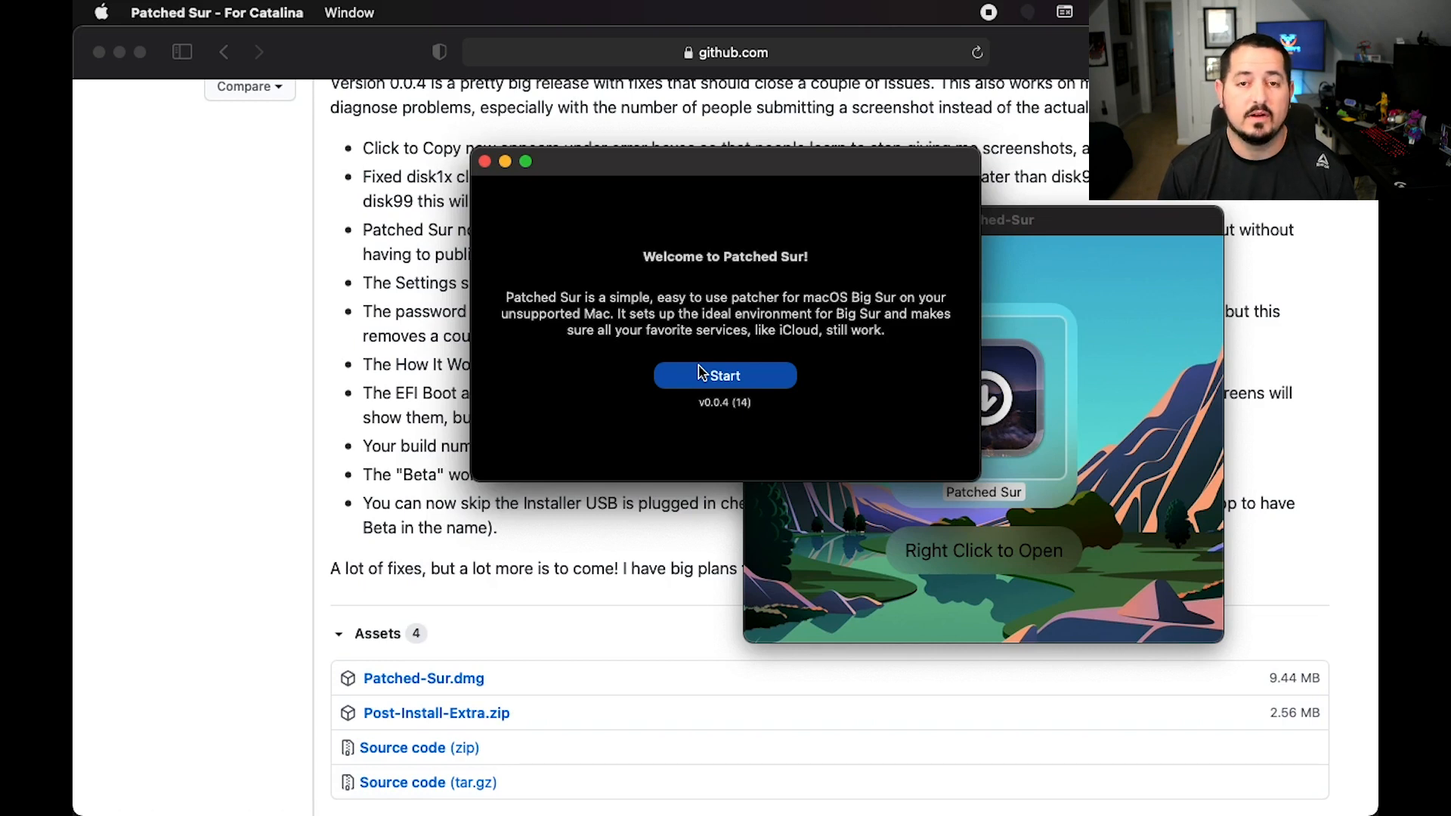
- Move through the welcome, compatibility and how-it-works screens of the patcher
{"action": "left_click", "coordinate": [724, 375]}
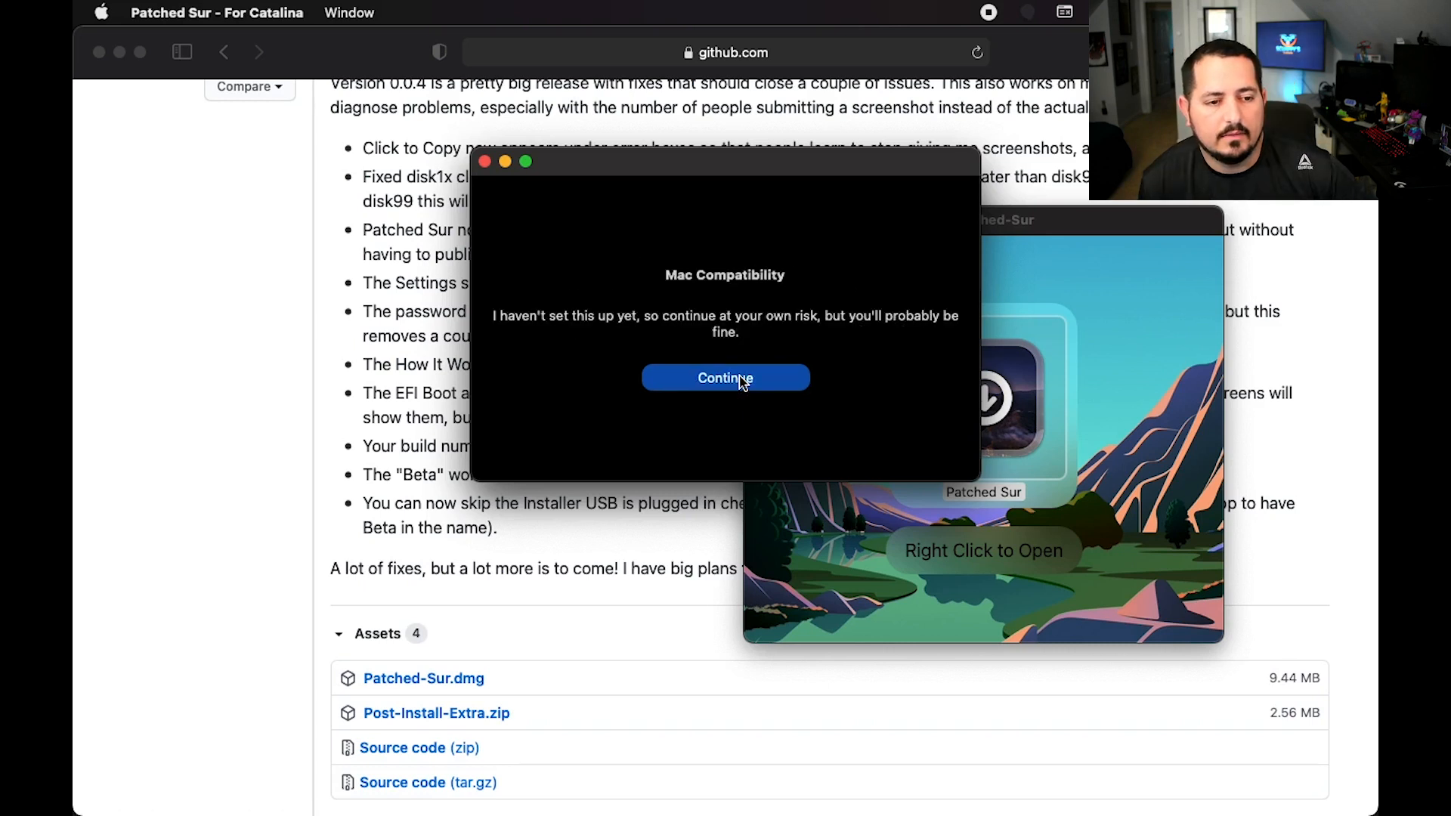
{"action": "mouse_move", "coordinate": [571, 336]}
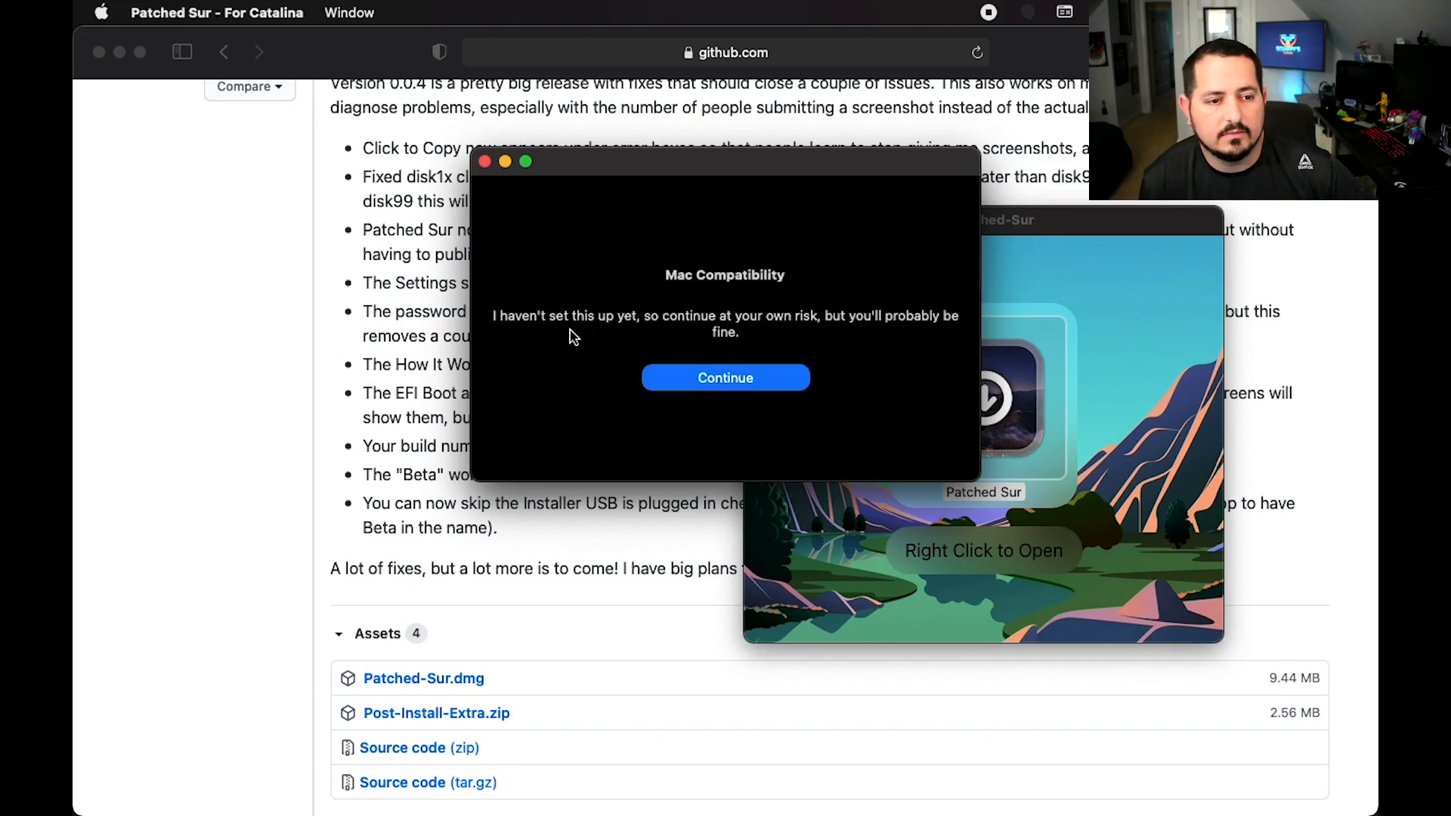
{"action": "mouse_move", "coordinate": [784, 324]}
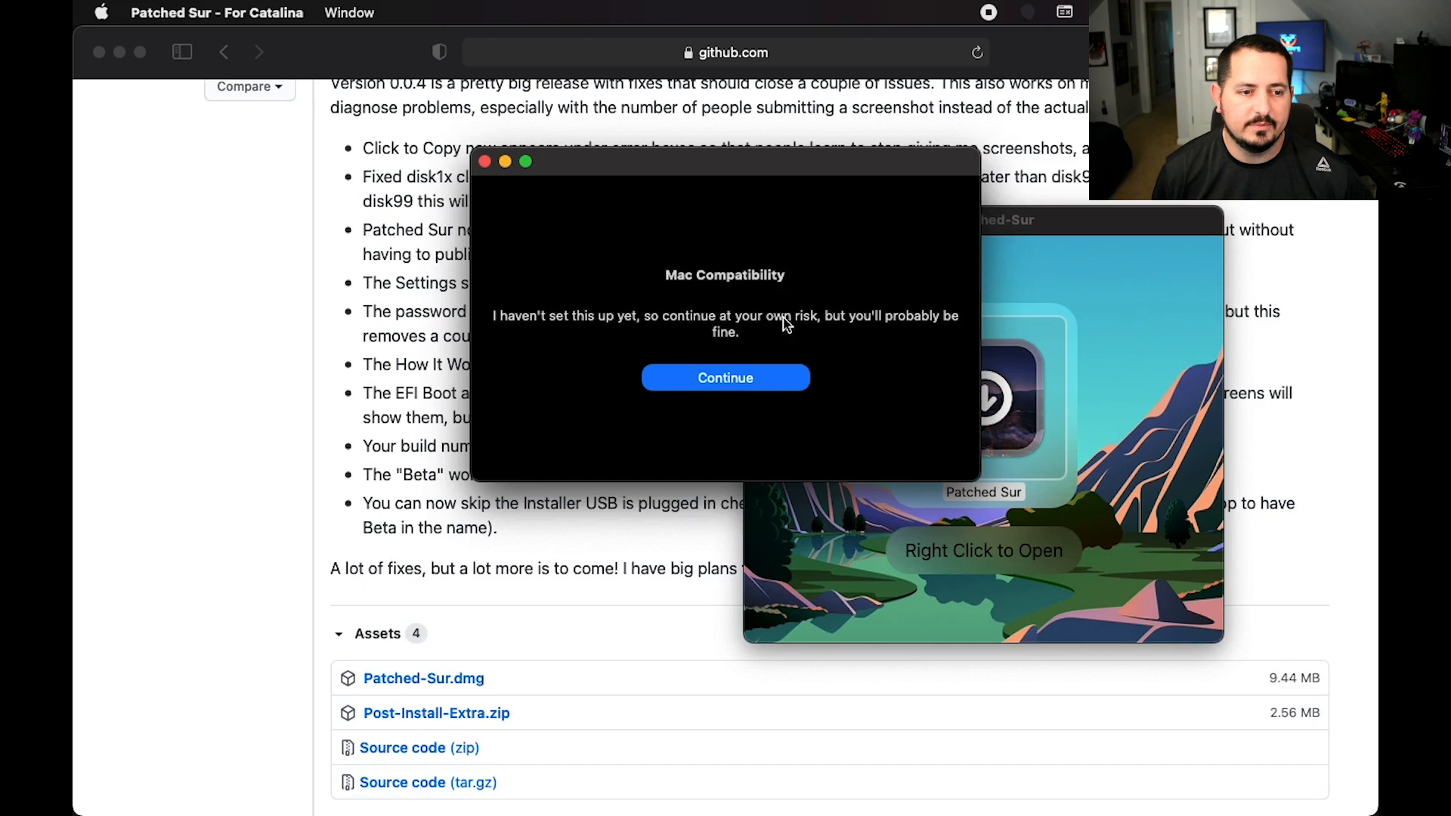
{"action": "left_click", "coordinate": [726, 378]}
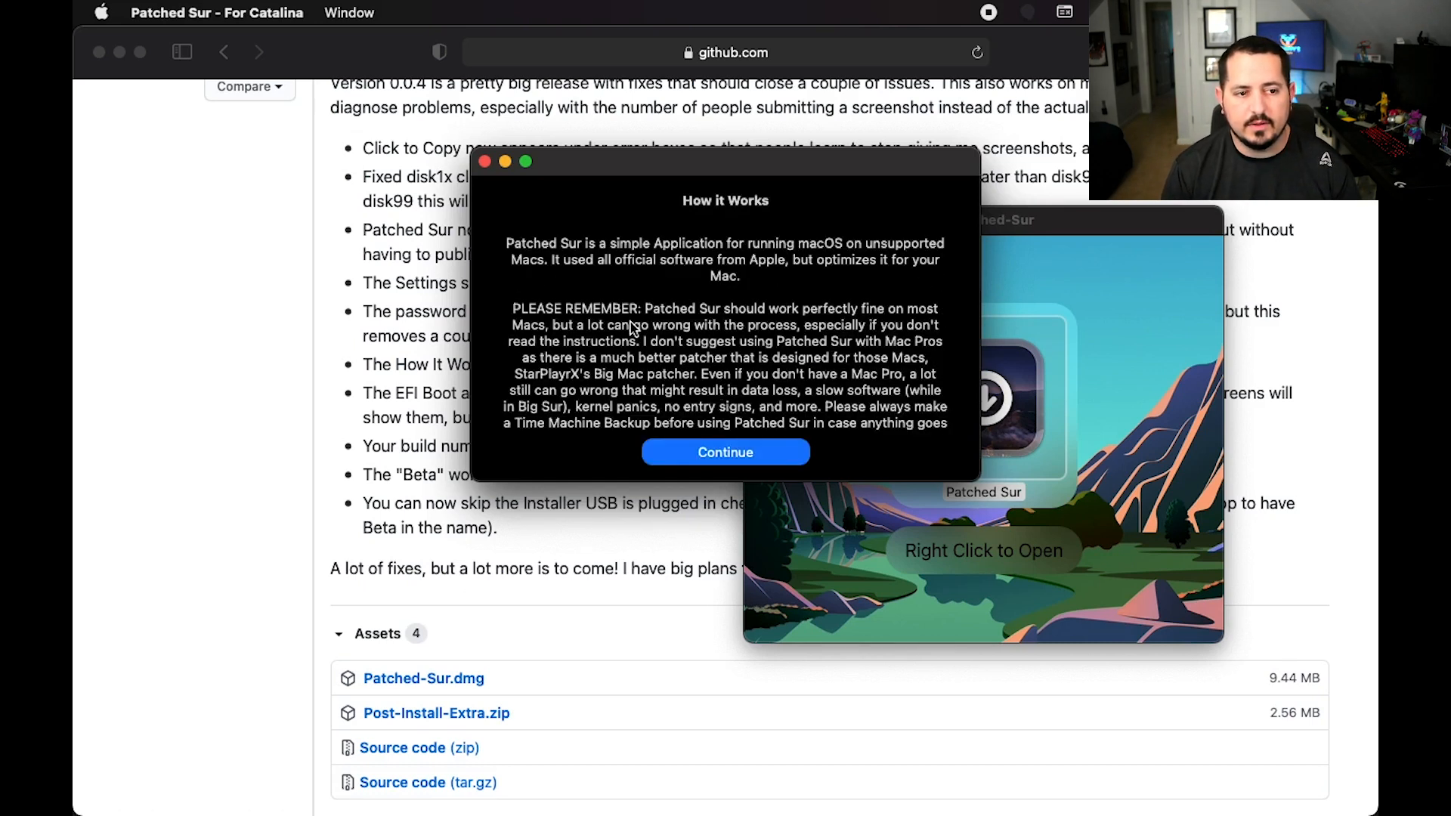
{"action": "mouse_move", "coordinate": [865, 466]}
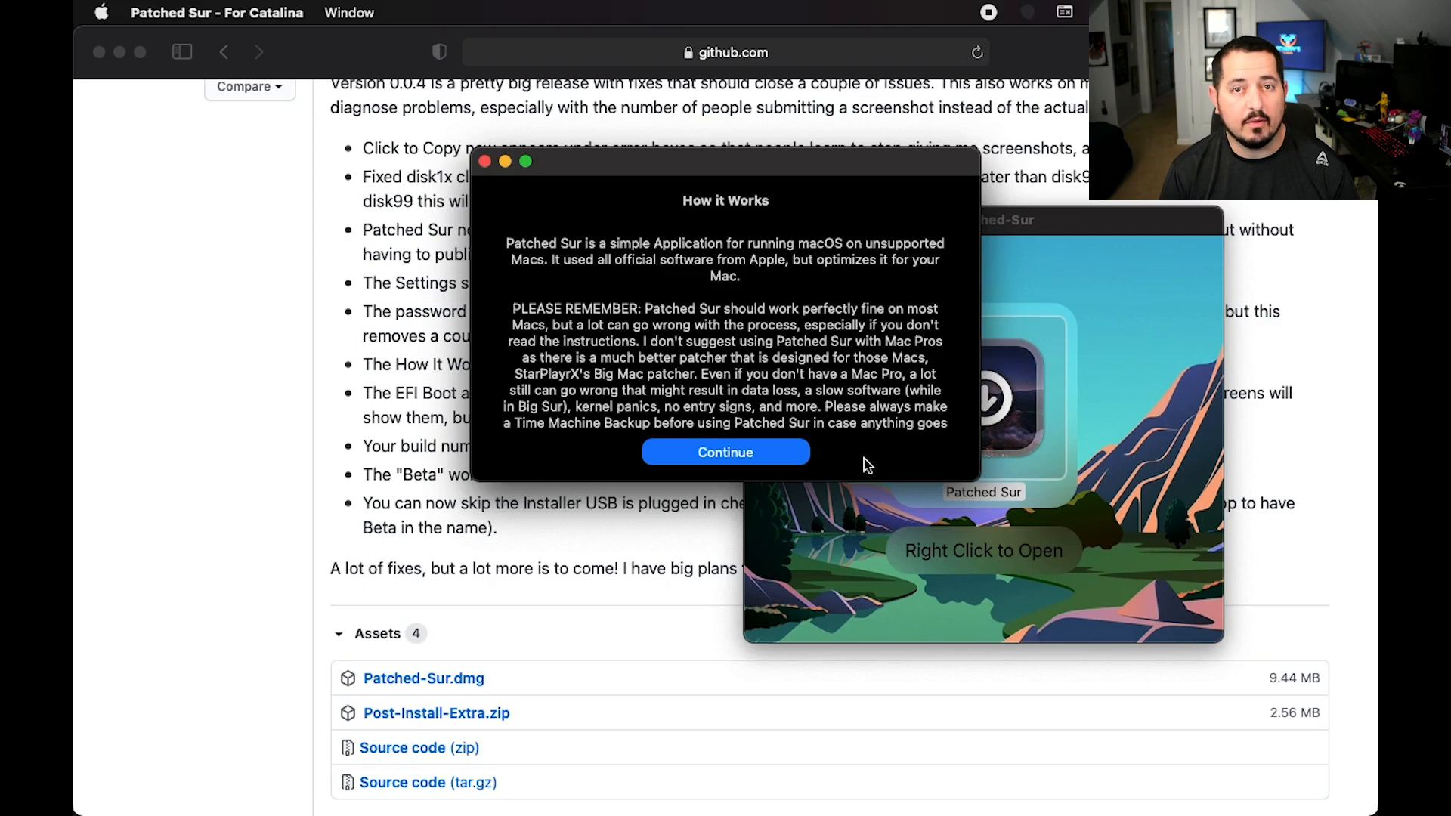
{"action": "left_click", "coordinate": [726, 452]}
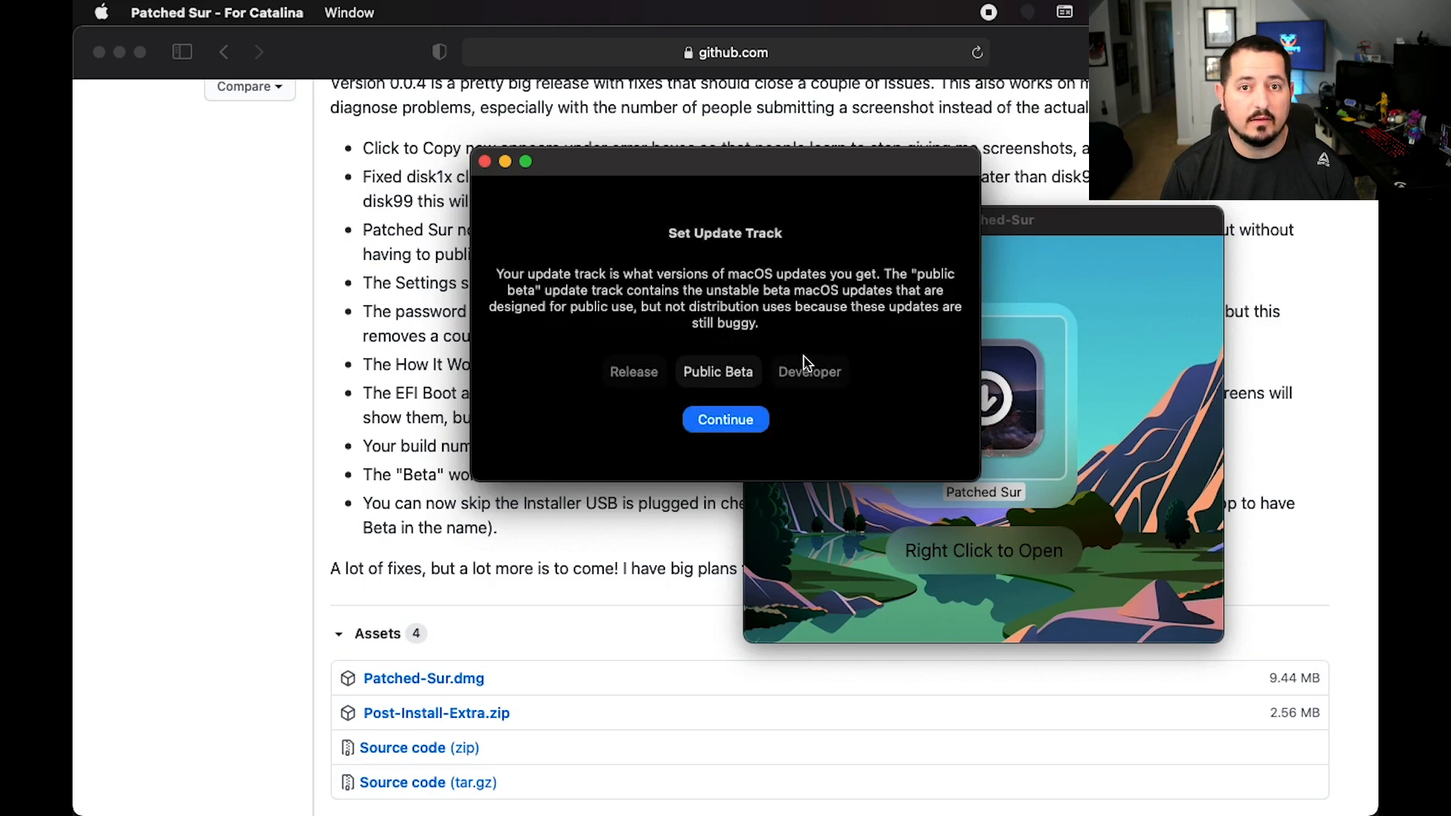
- Choose the Release update track and updating Catalina, starting the kext patch download
{"action": "left_click", "coordinate": [633, 372]}
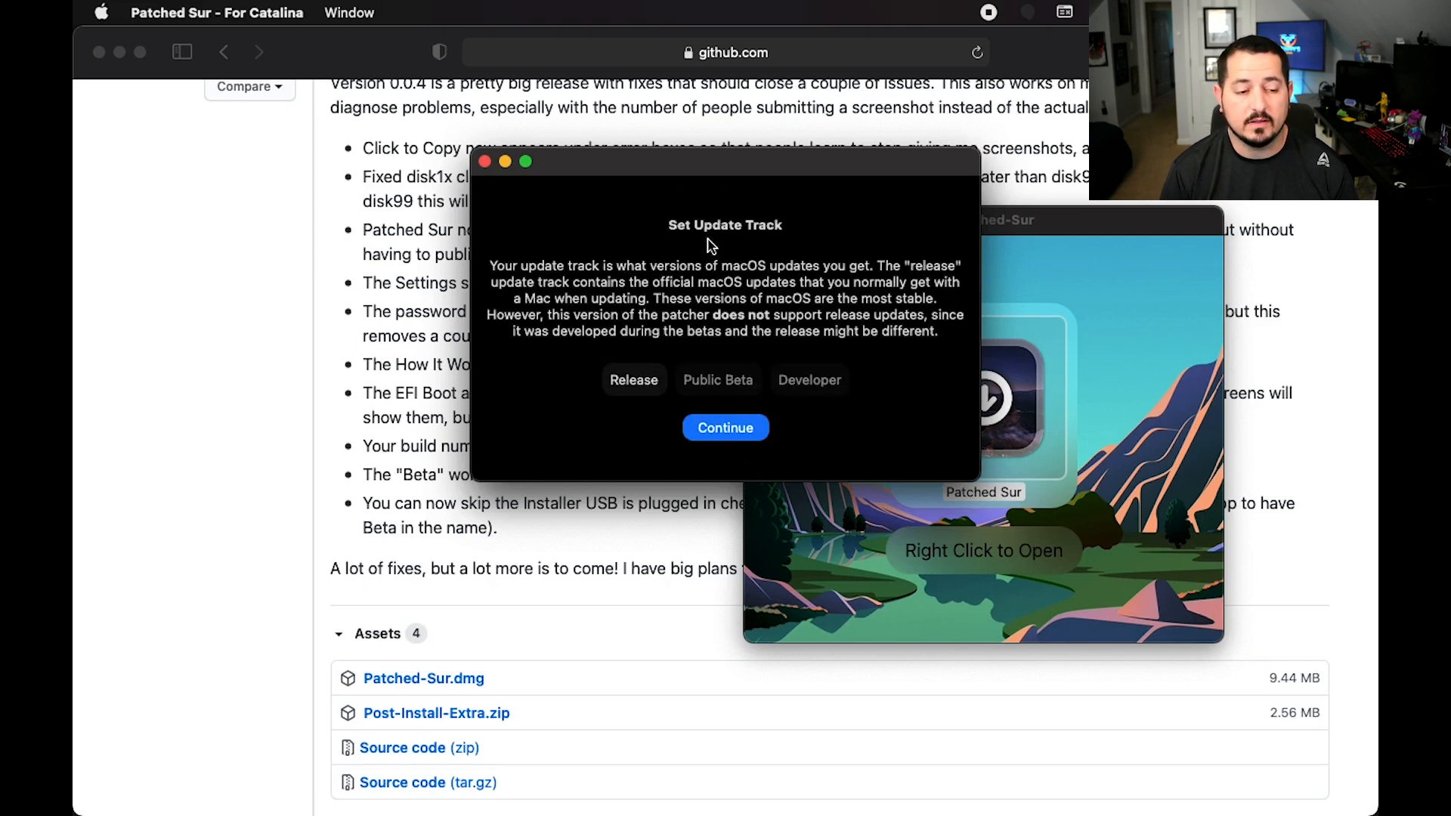
{"action": "left_click", "coordinate": [726, 426]}
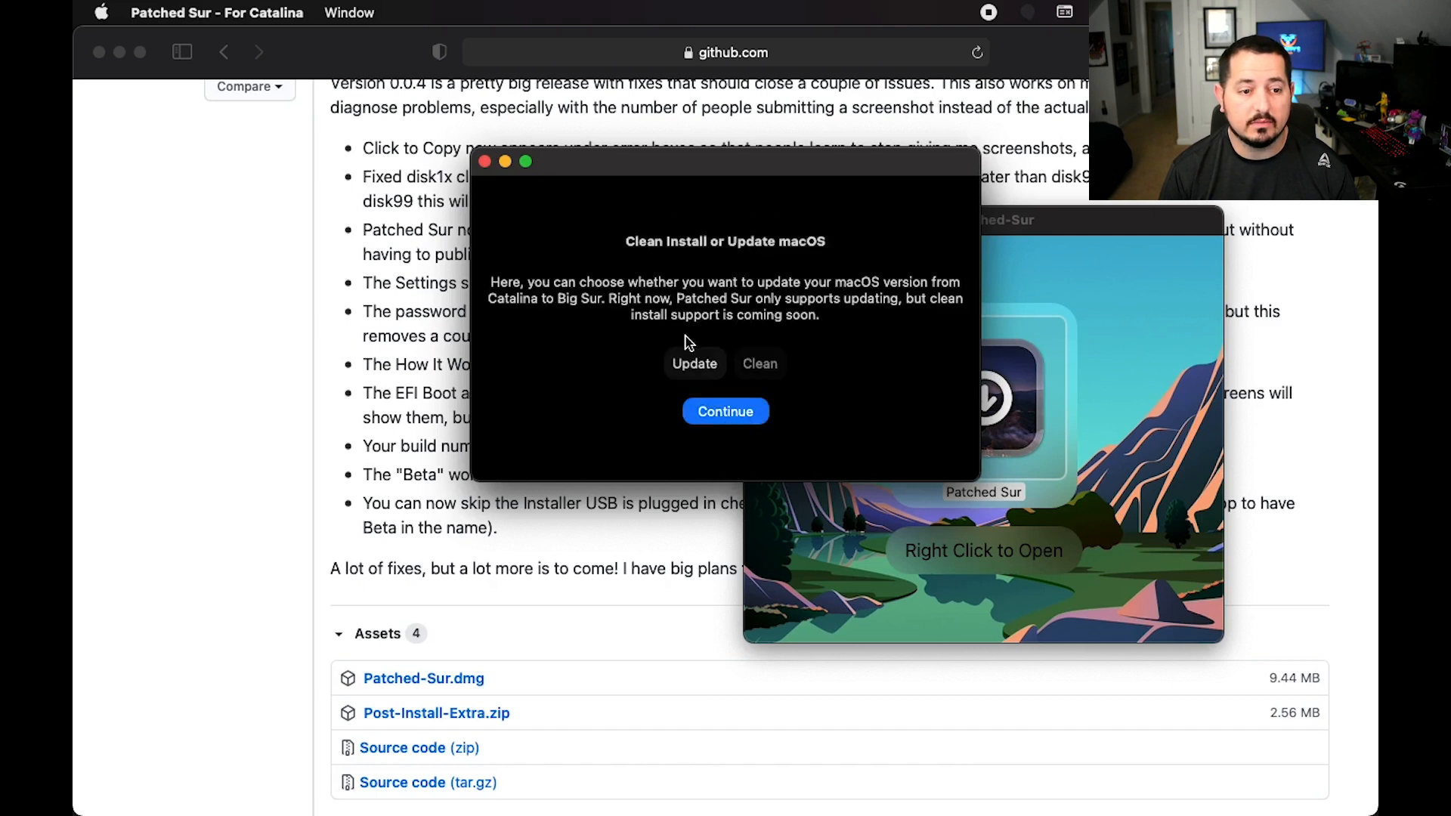
{"action": "mouse_move", "coordinate": [674, 367]}
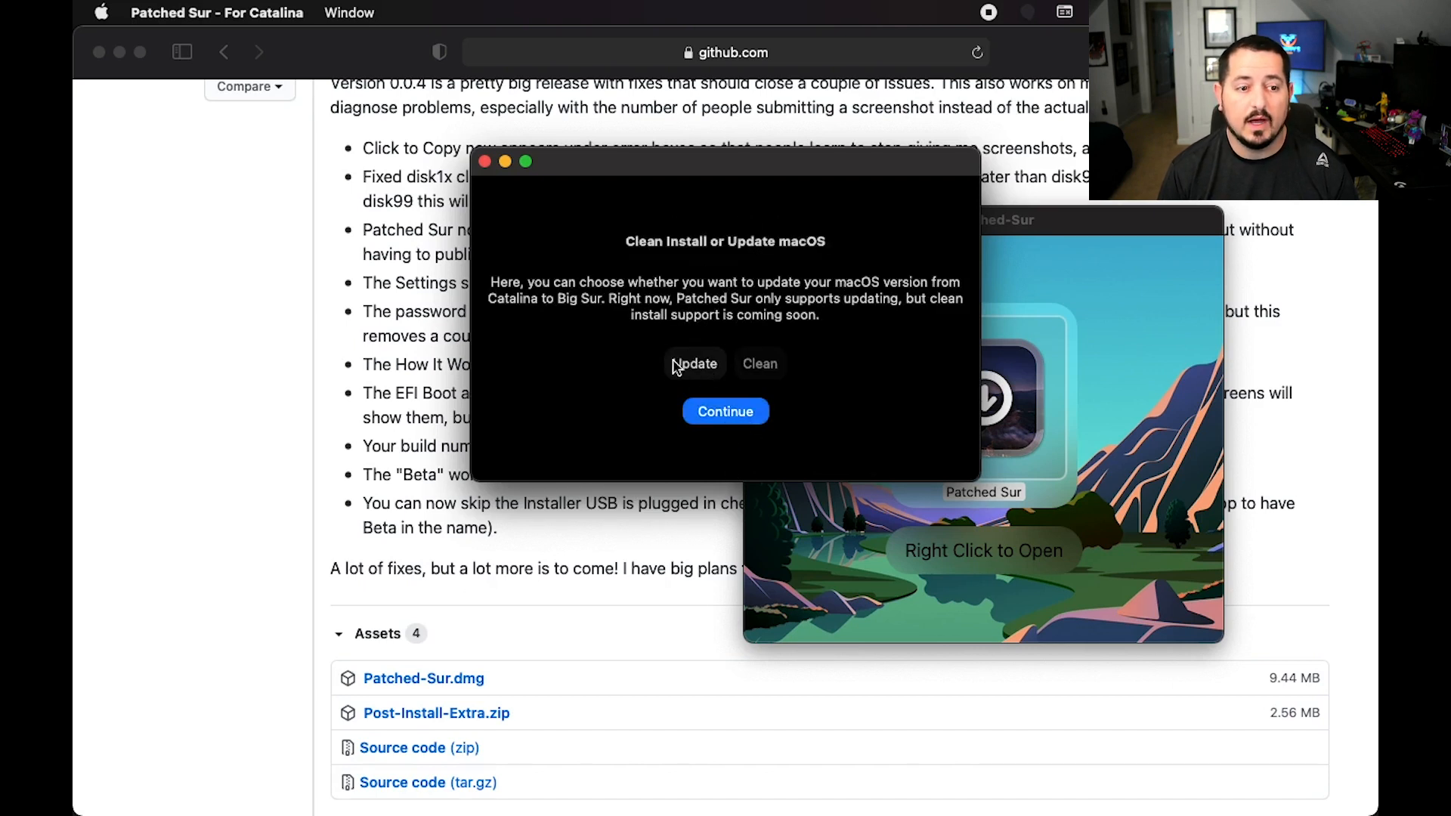
{"action": "left_click", "coordinate": [724, 411]}
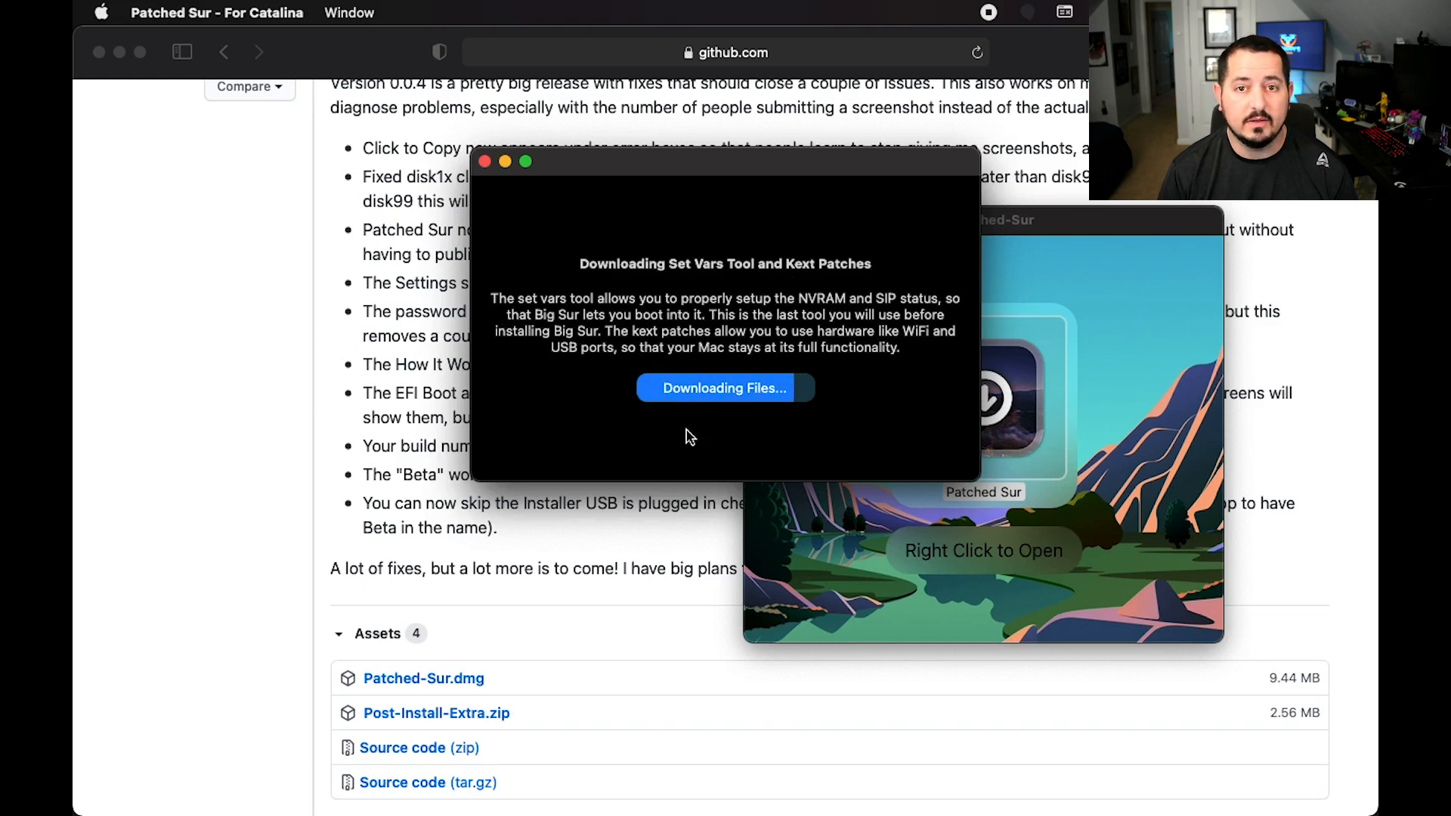
- Start the macOS 11.1 Install Assistant package download
{"action": "left_click", "coordinate": [725, 388]}
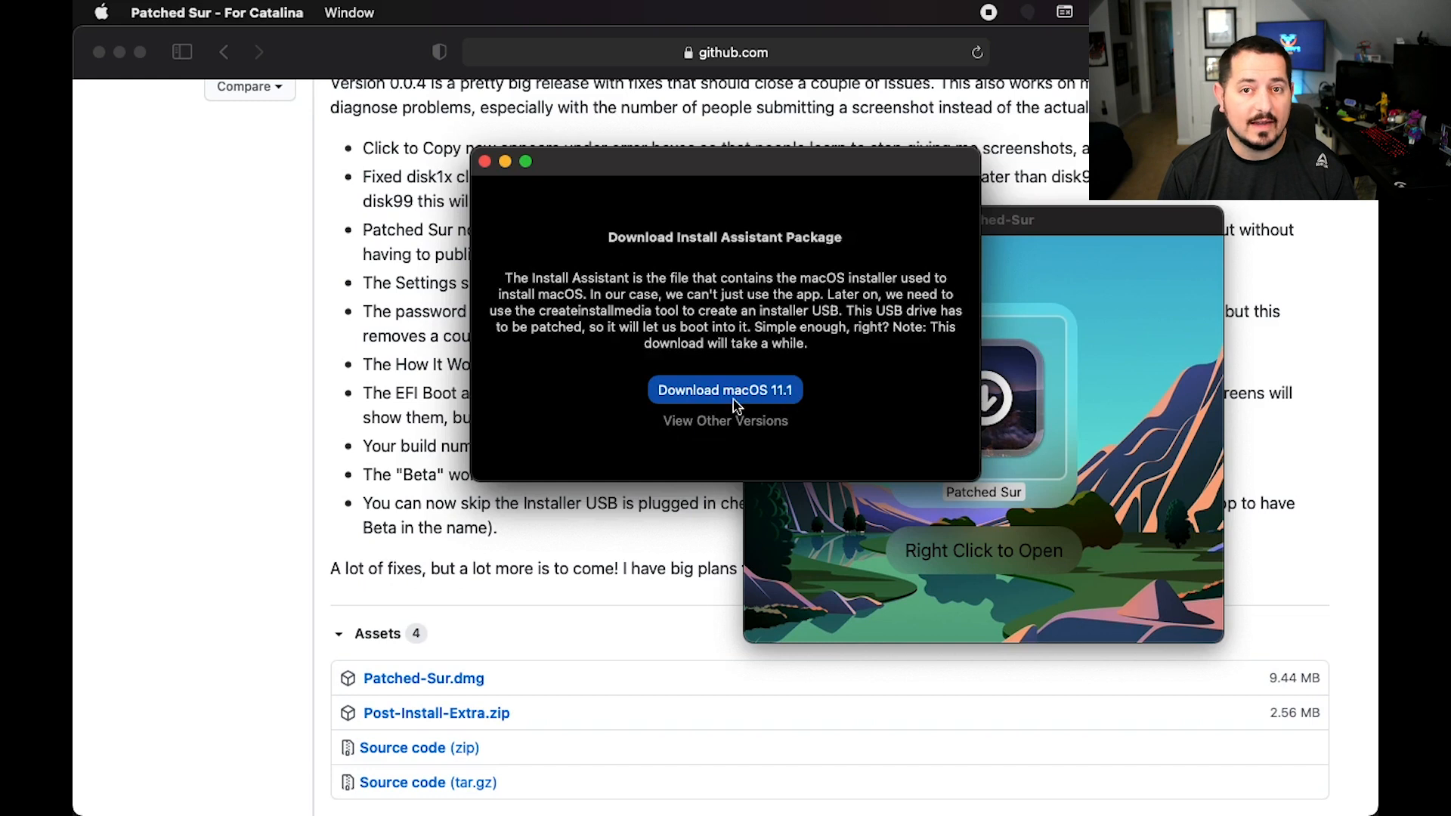
{"action": "mouse_move", "coordinate": [768, 409]}
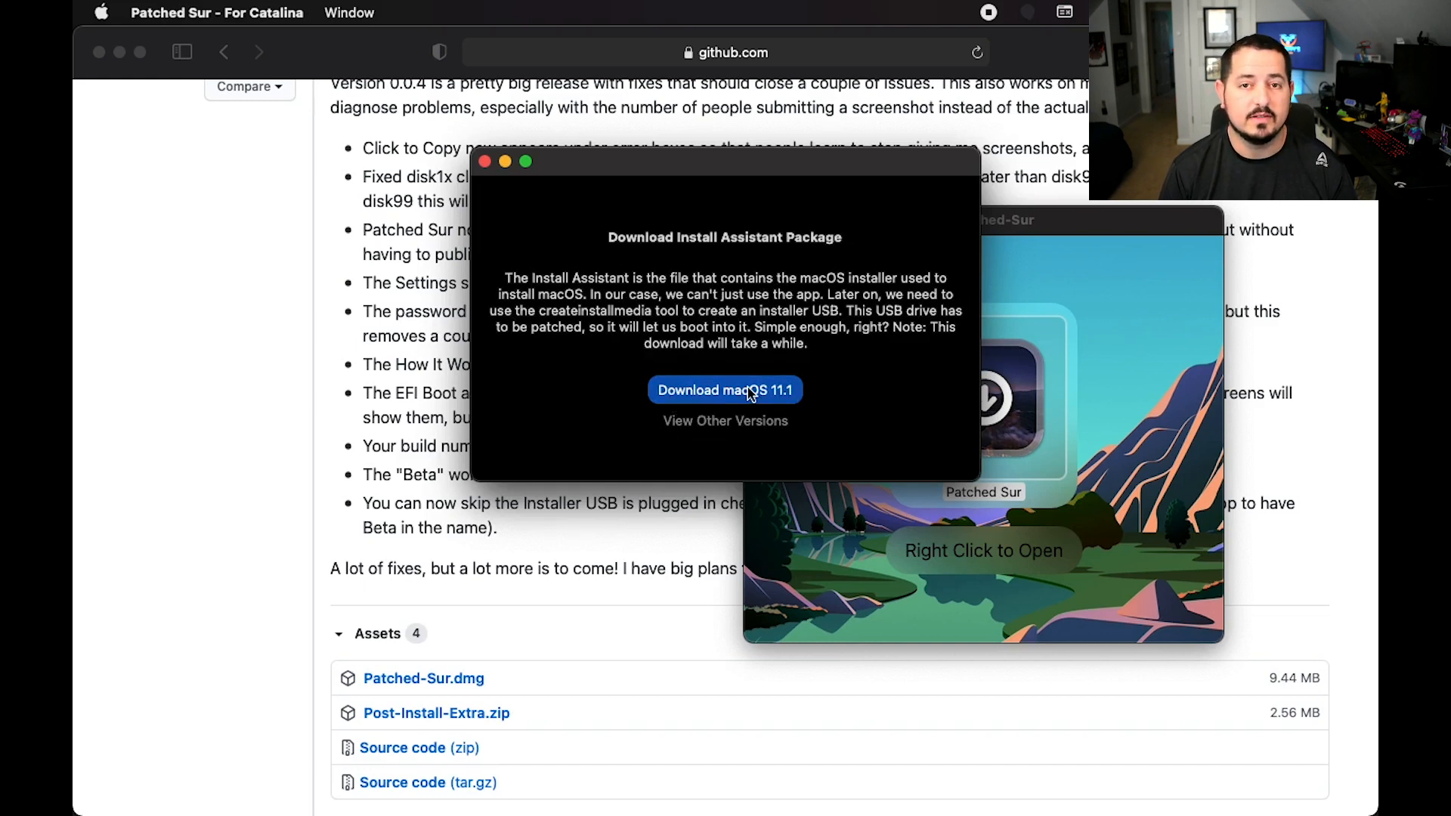
{"action": "left_click", "coordinate": [724, 390]}
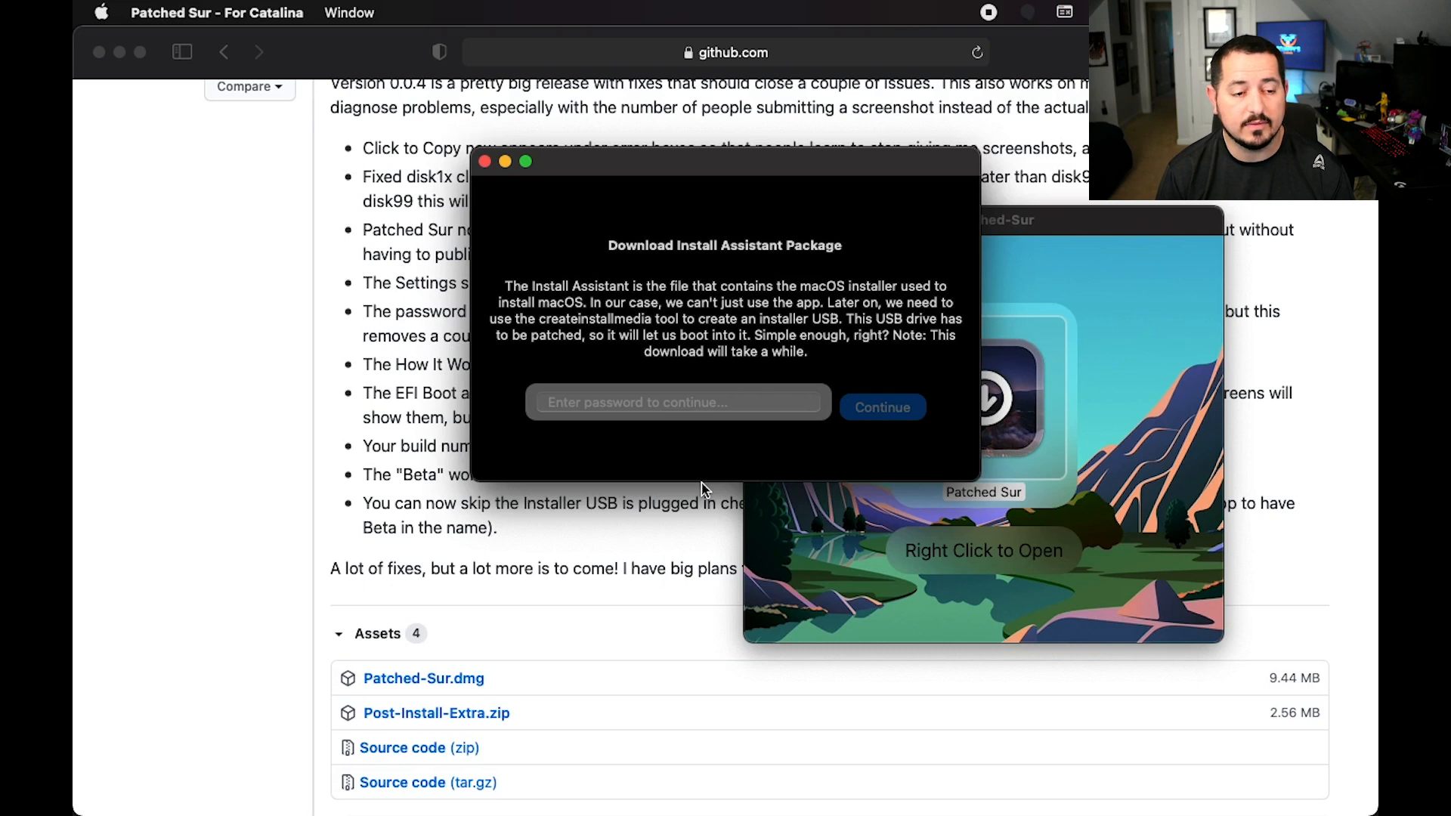
- Enter the admin password to authorize the patcher and reach USB volume selection
{"action": "left_click", "coordinate": [677, 402]}
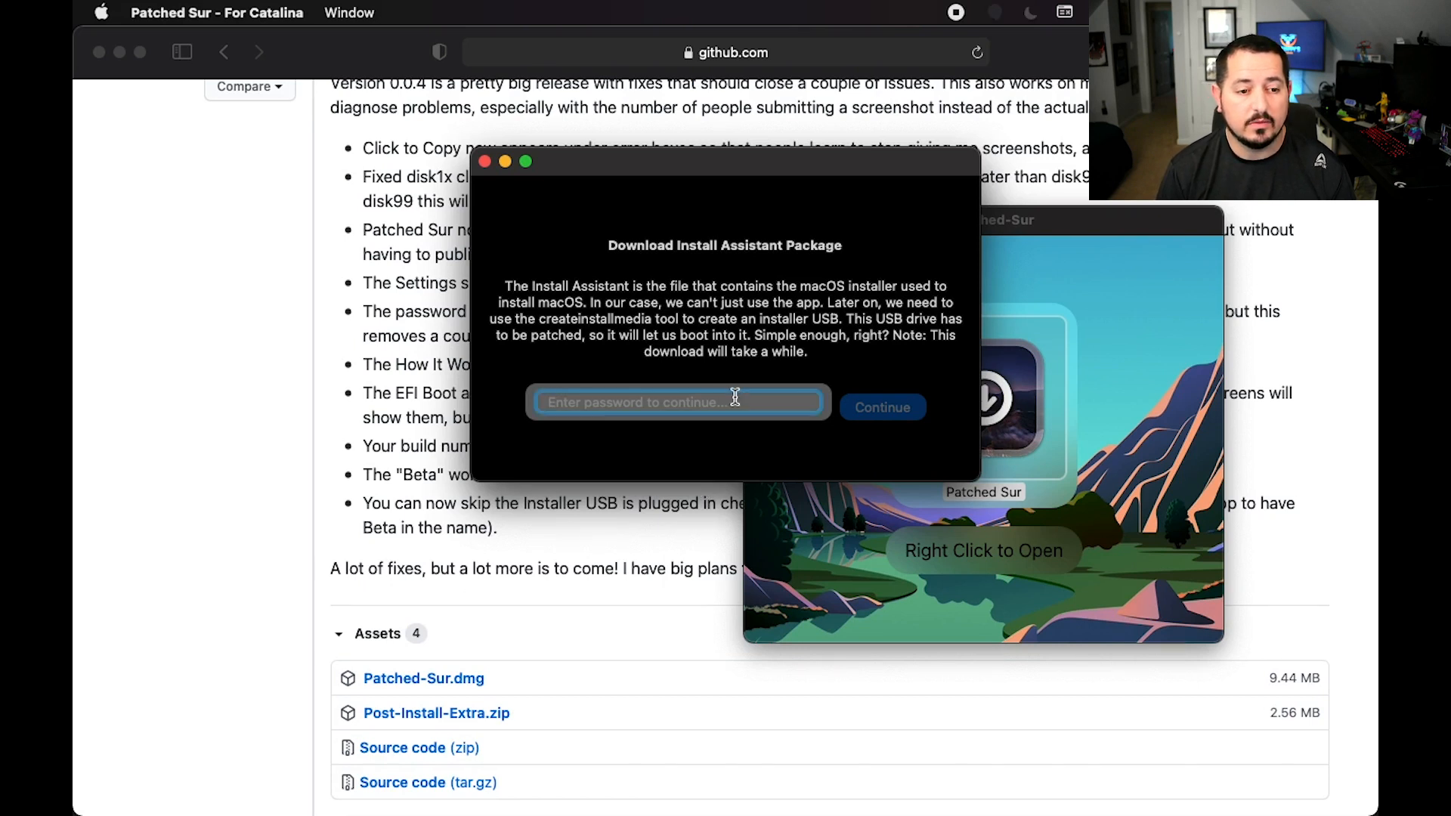
{"action": "type", "text": "•"}
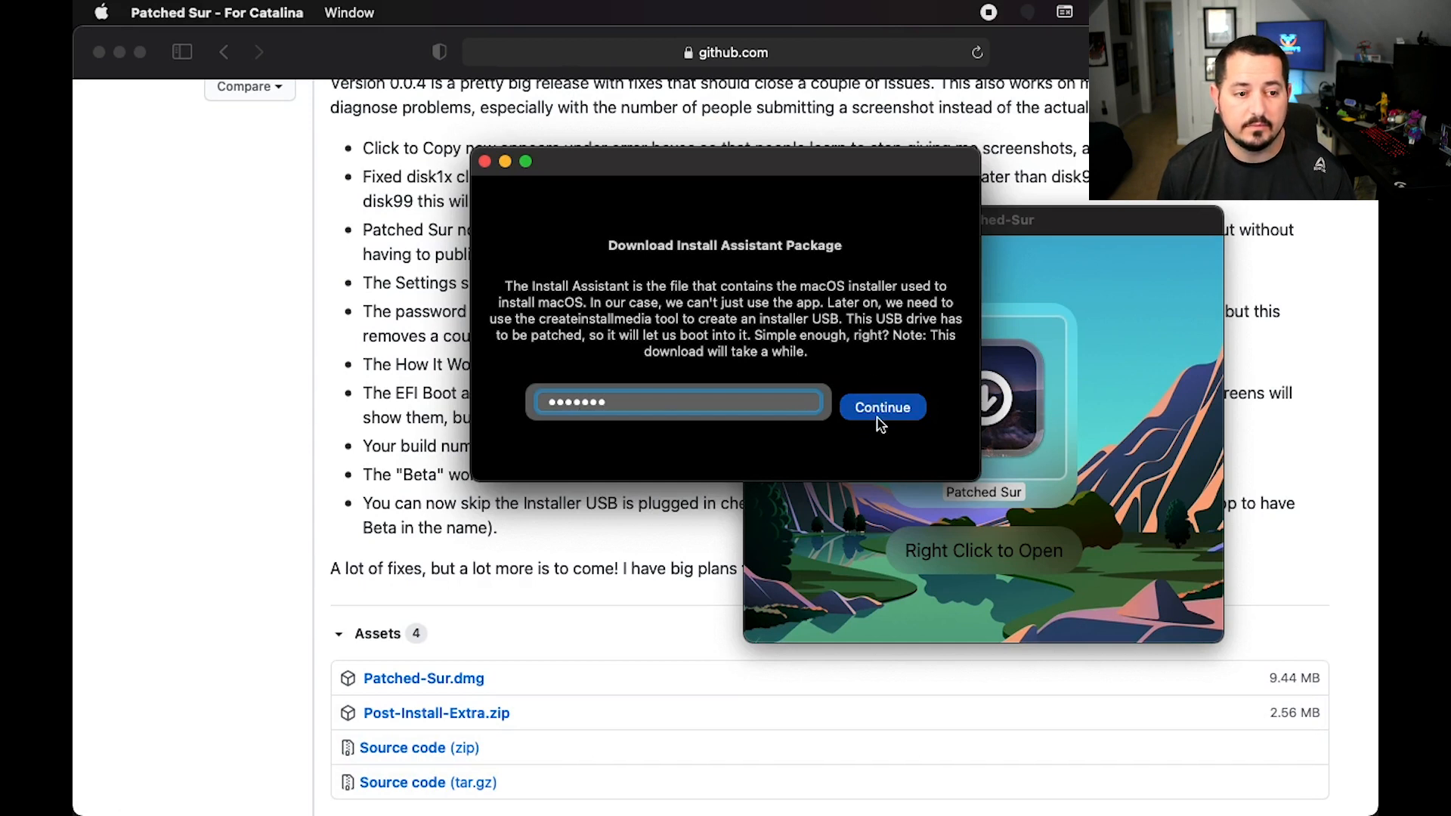
{"action": "left_click", "coordinate": [879, 406]}
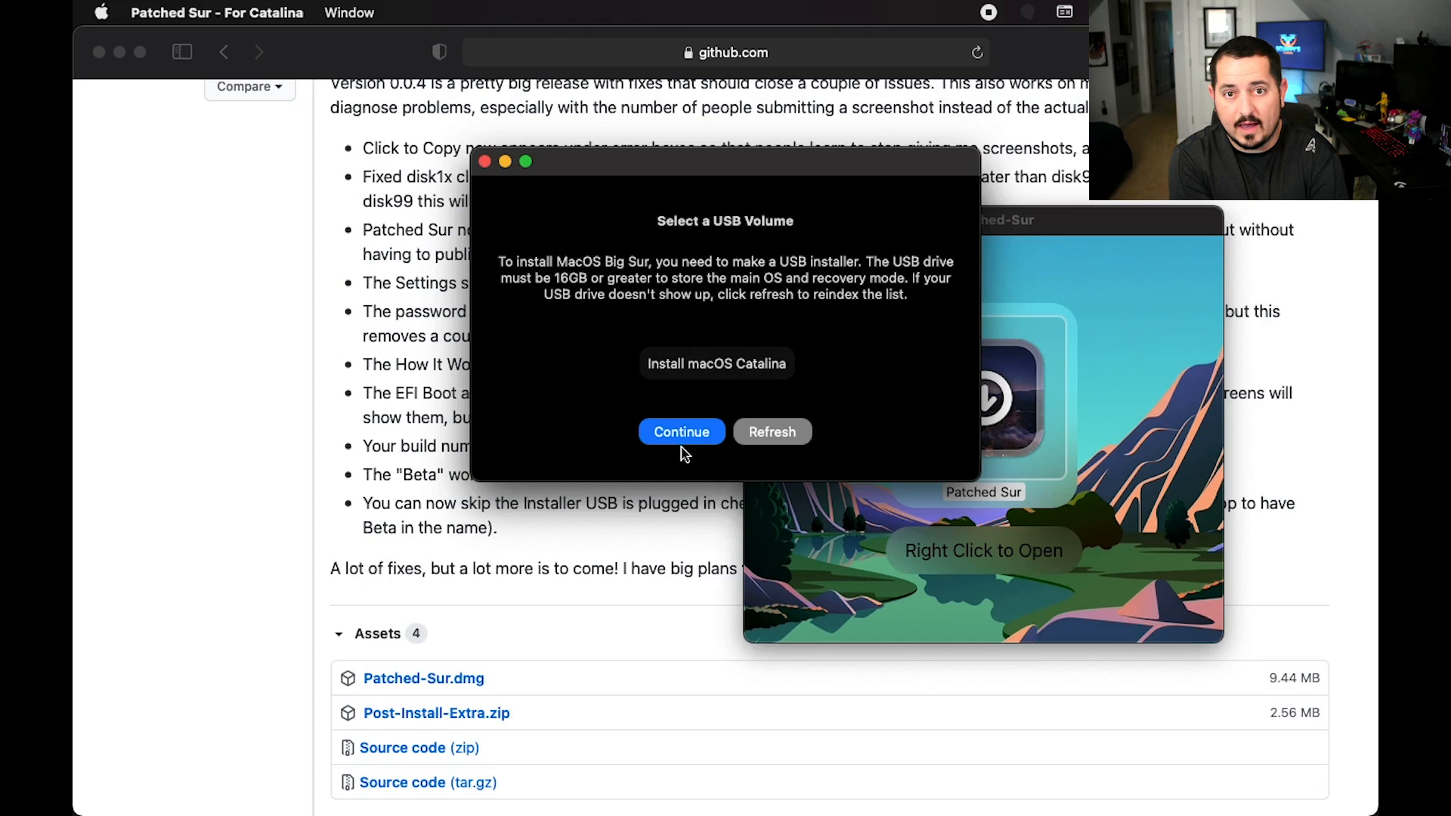
- Pick the Install macOS Catalina drive as target and confirm erasing it
{"action": "left_click", "coordinate": [681, 431]}
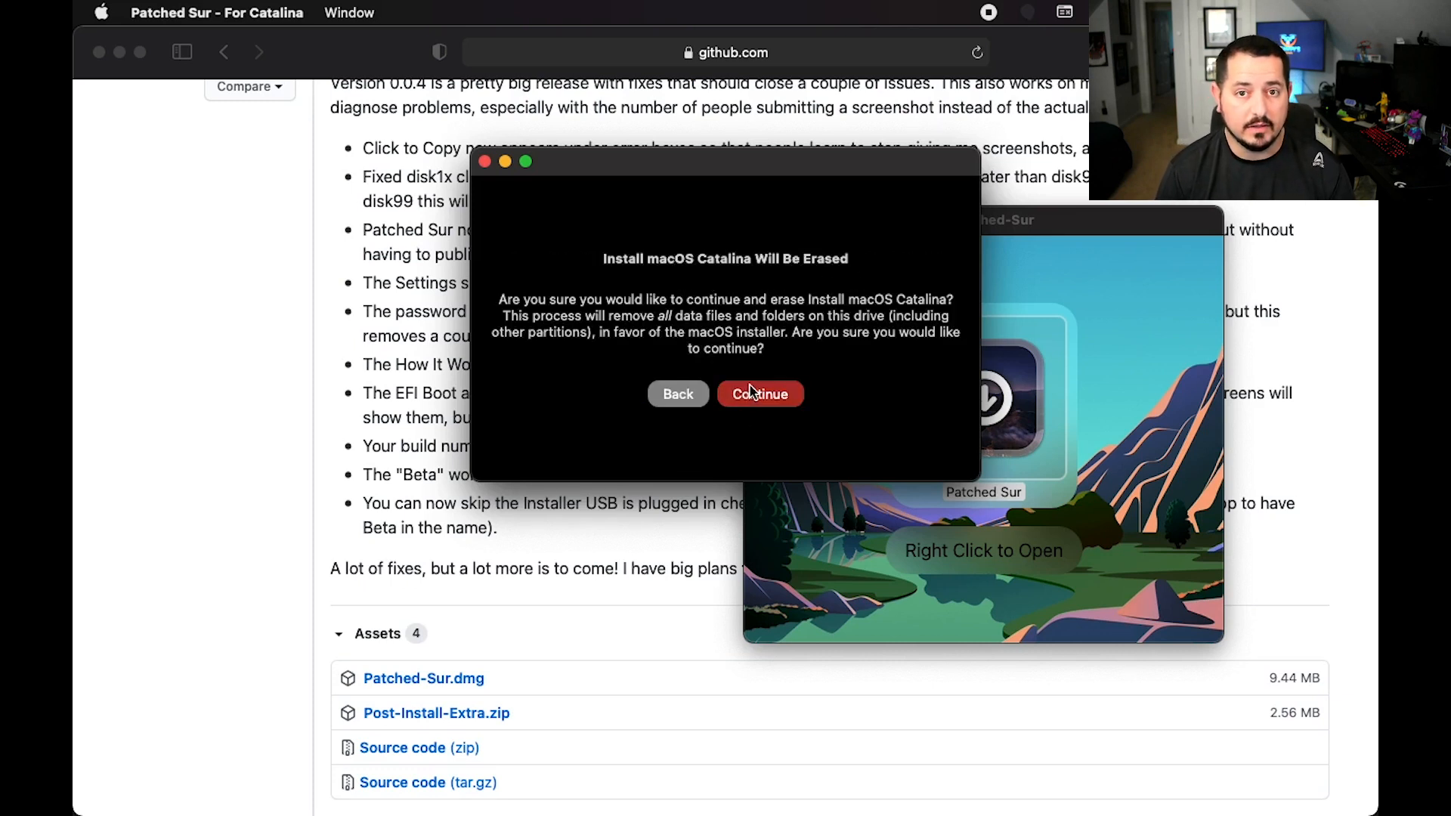
{"action": "left_click", "coordinate": [759, 393]}
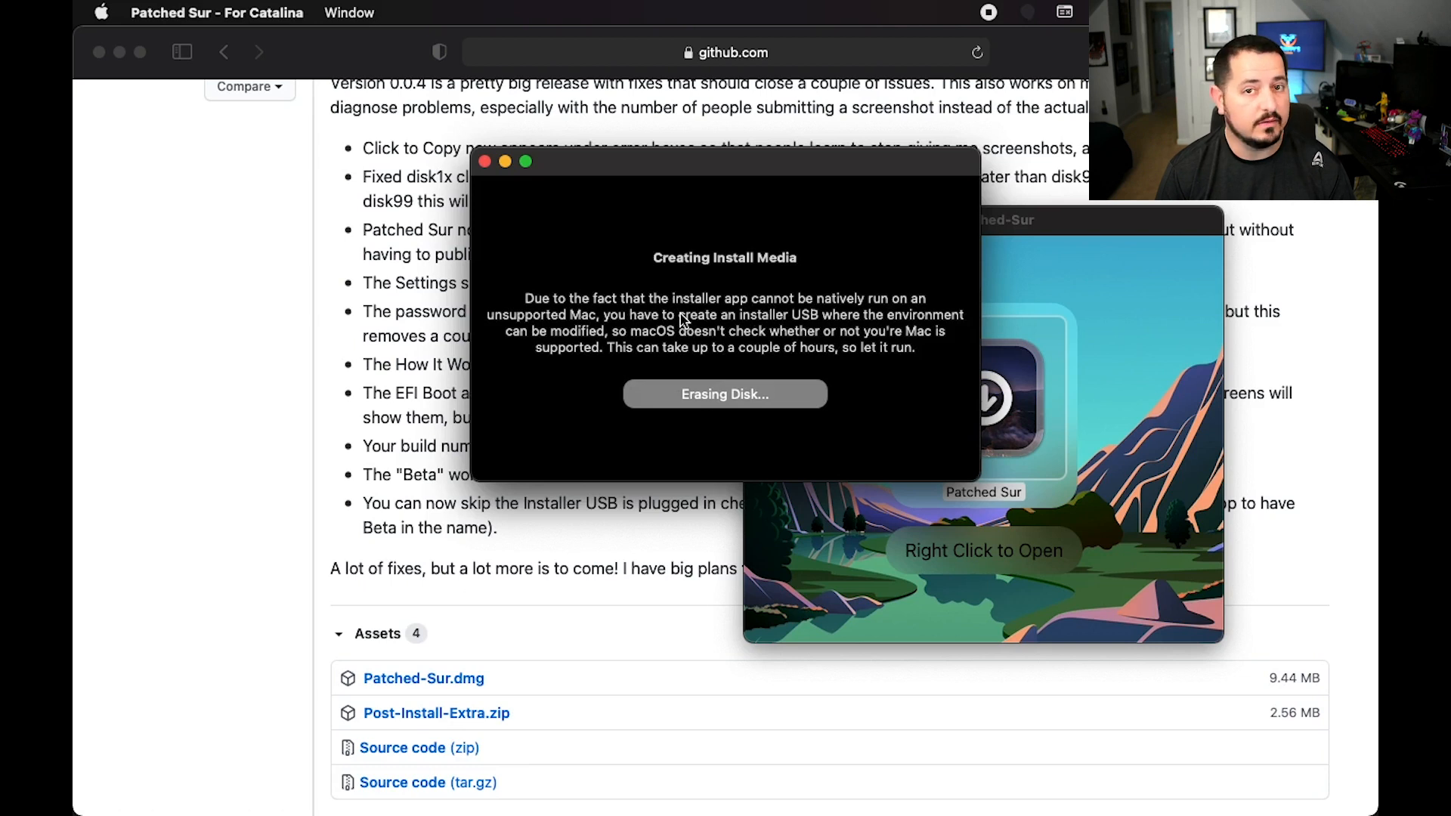
{"action": "mouse_move", "coordinate": [592, 410]}
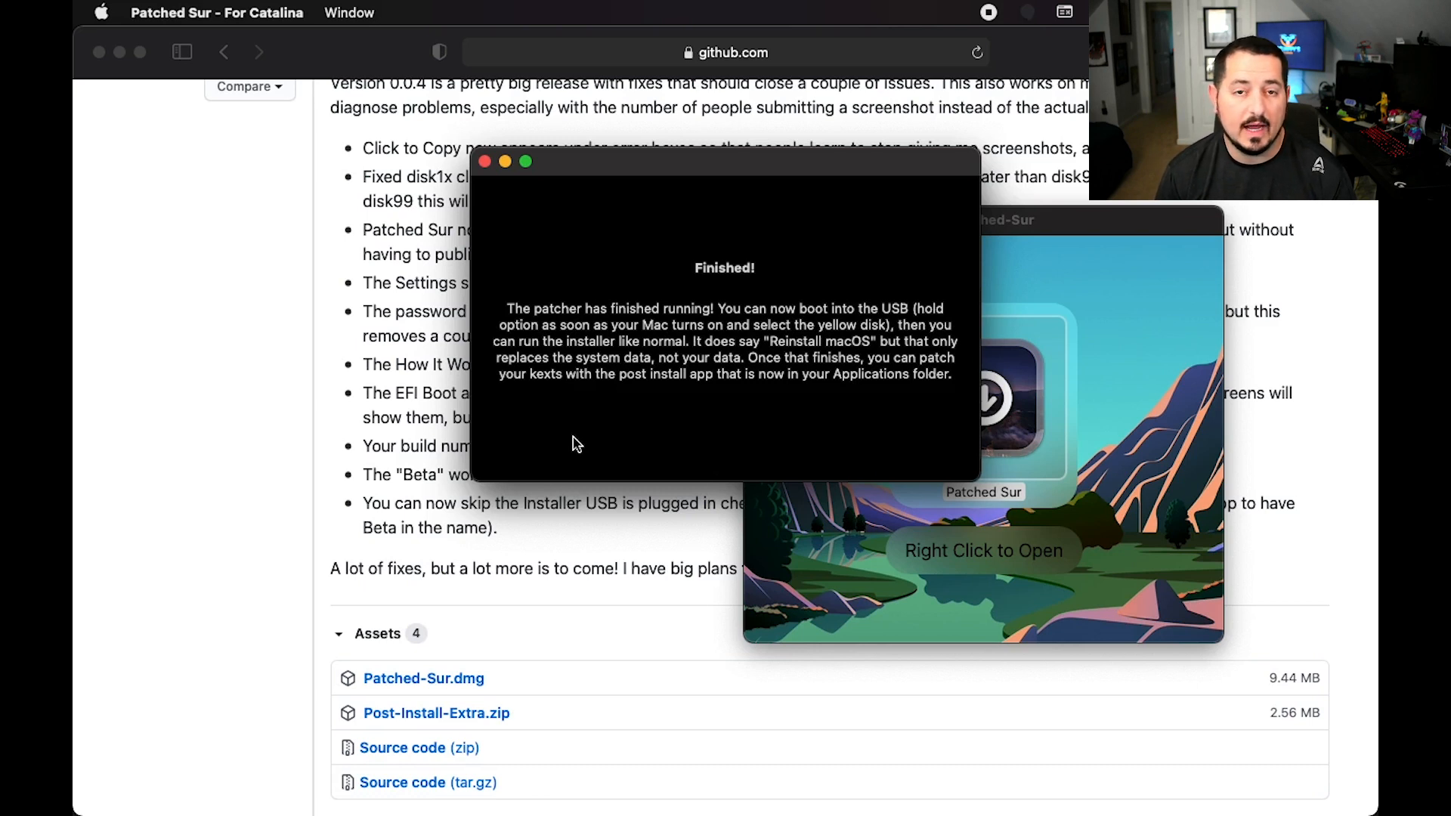
{"action": "mouse_move", "coordinate": [580, 446]}
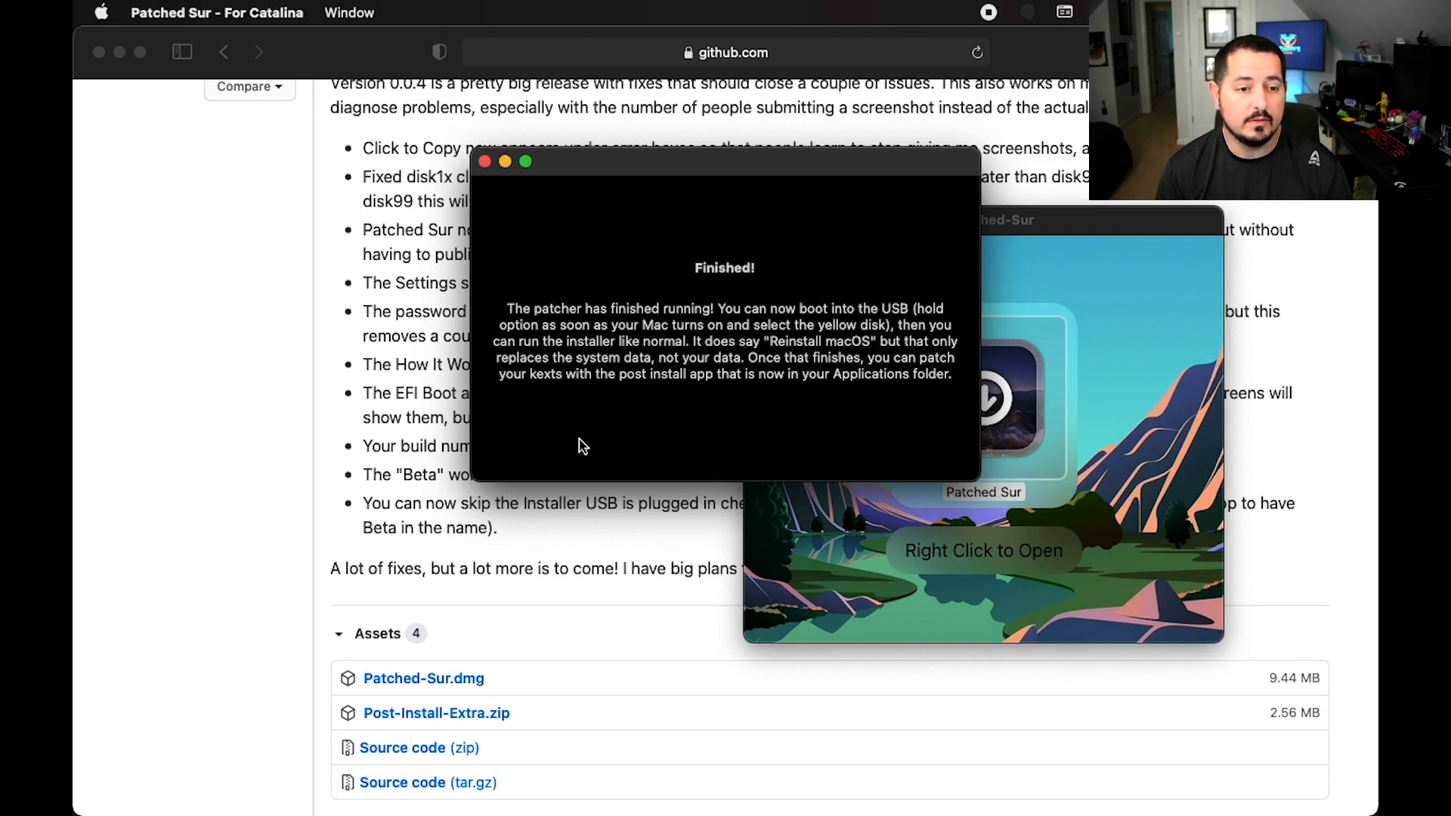
{"action": "mouse_move", "coordinate": [739, 423]}
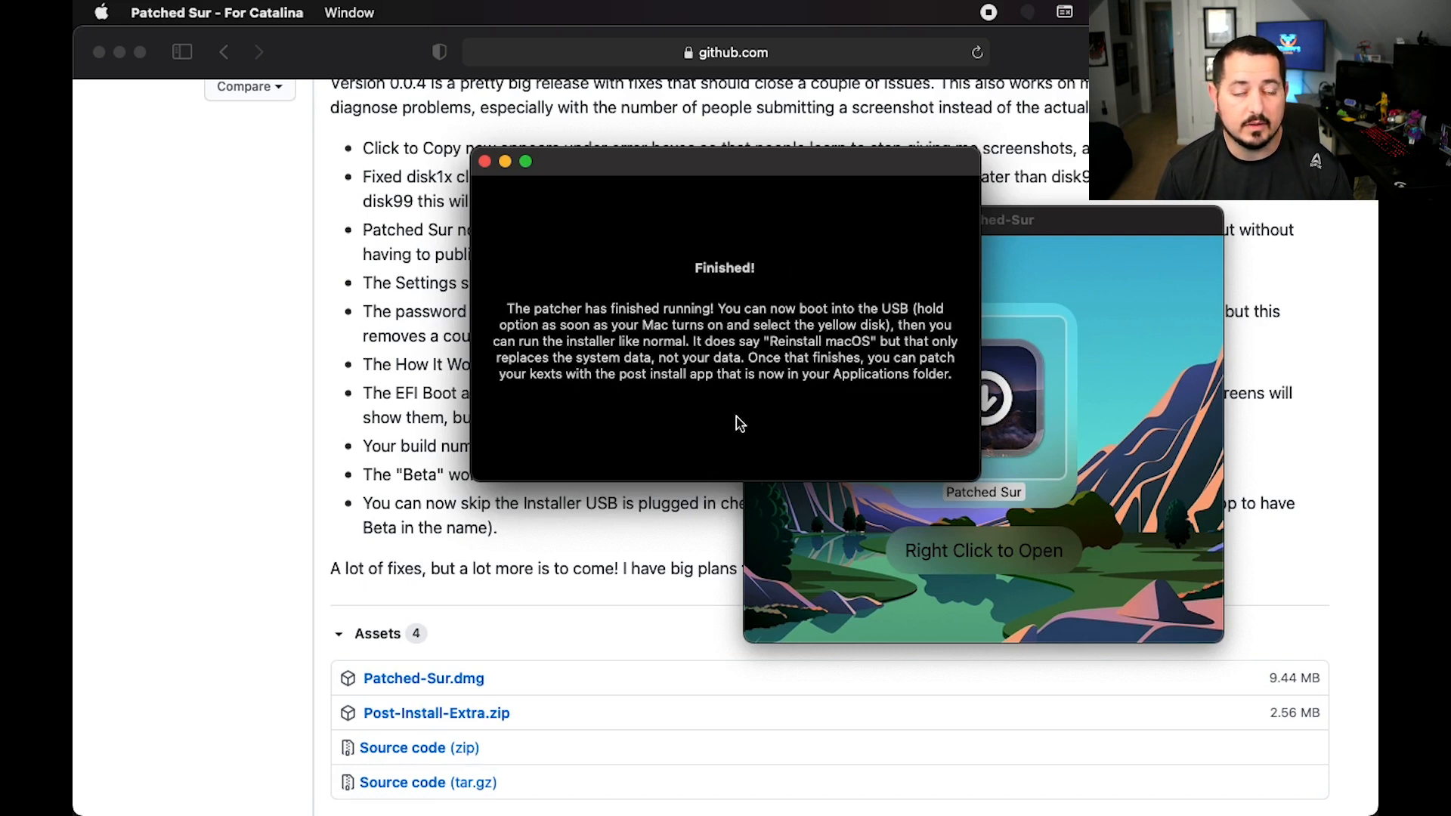
{"action": "mouse_move", "coordinate": [939, 331]}
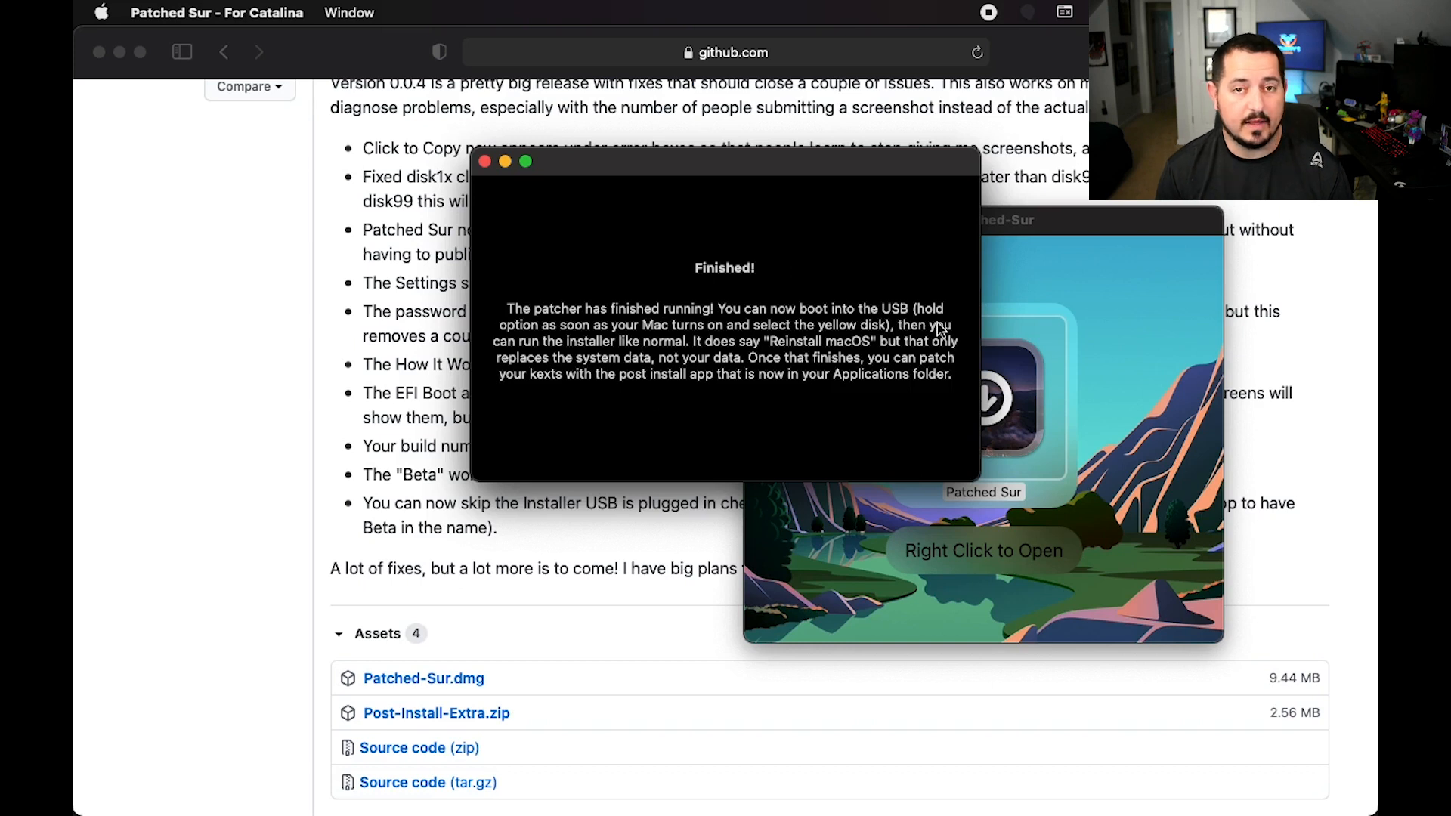
{"action": "mouse_move", "coordinate": [889, 361]}
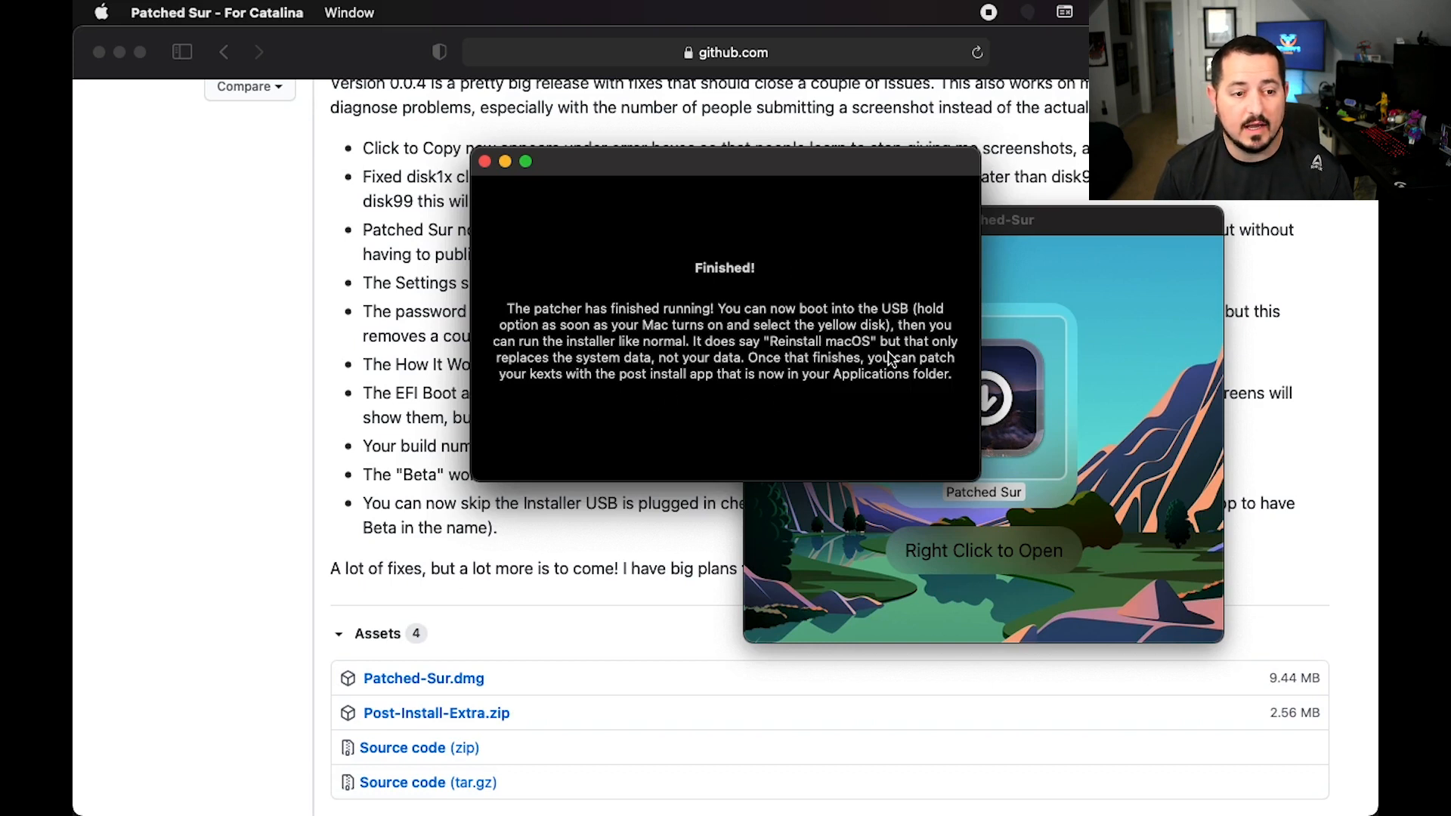
{"action": "mouse_move", "coordinate": [926, 134]}
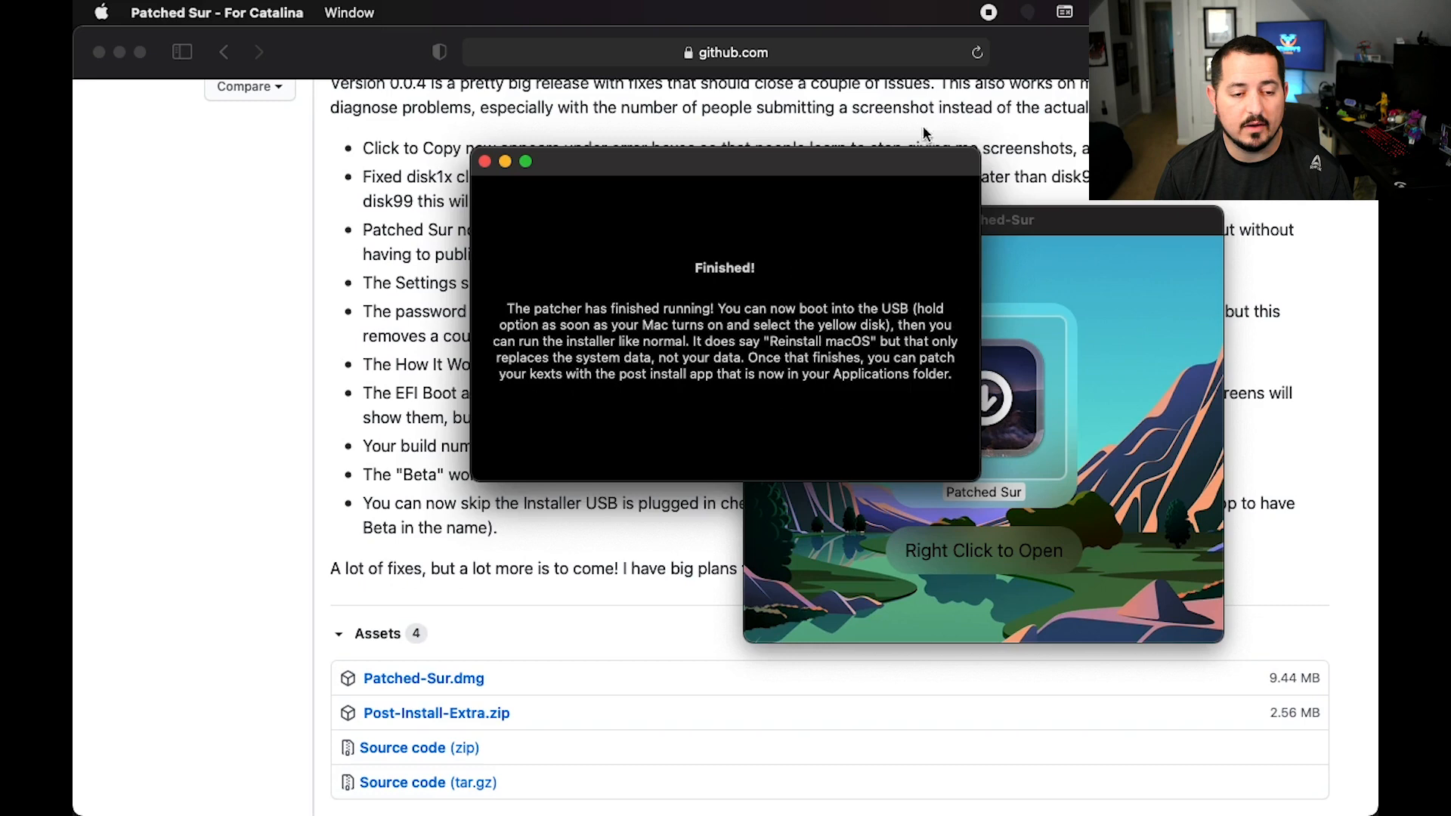